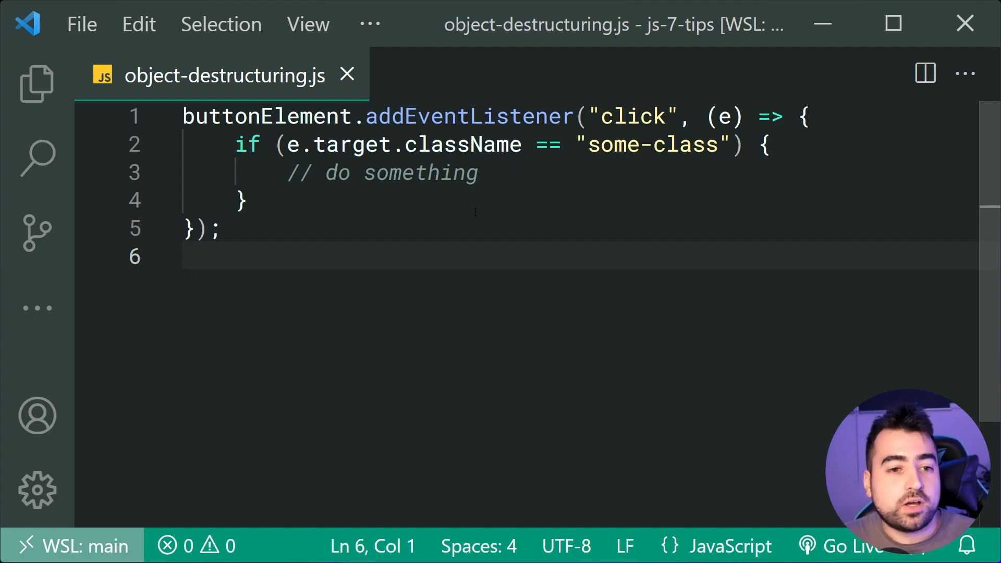
# - Replace the click handler's e parameter with a destructured { target } in object-destructuring.js
pyautogui.doubleClick(267, 116)
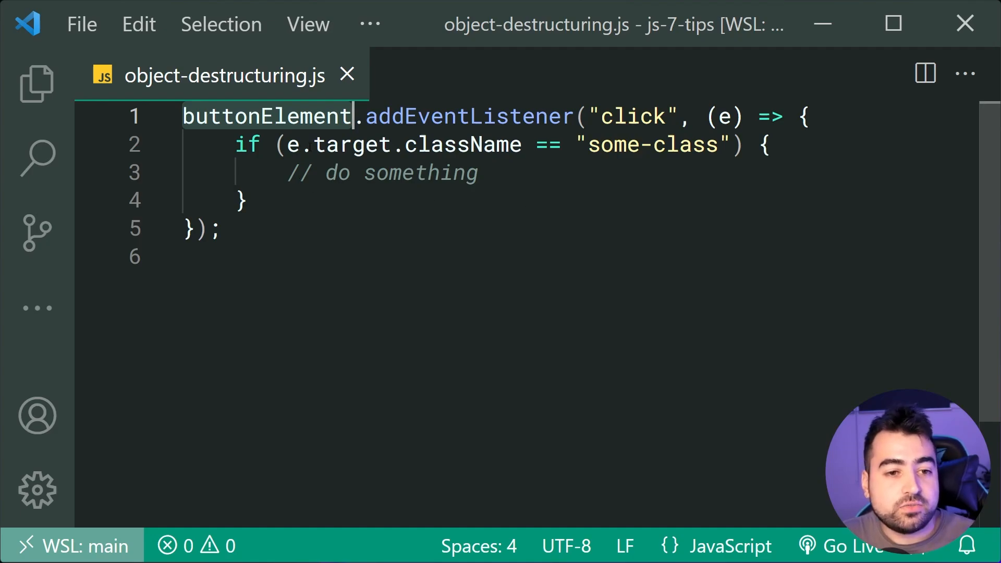
pyautogui.click(731, 145)
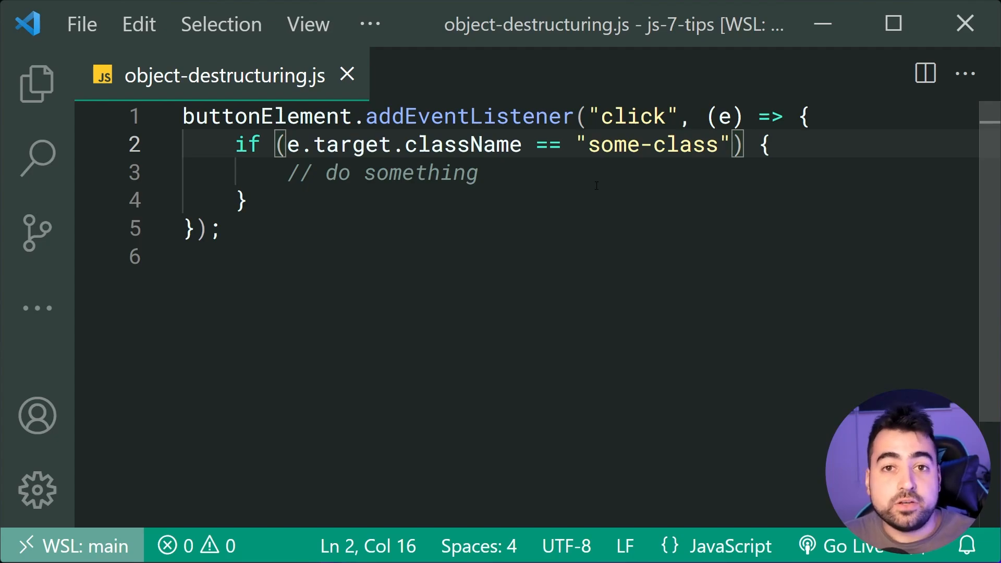
pyautogui.moveTo(693, 205)
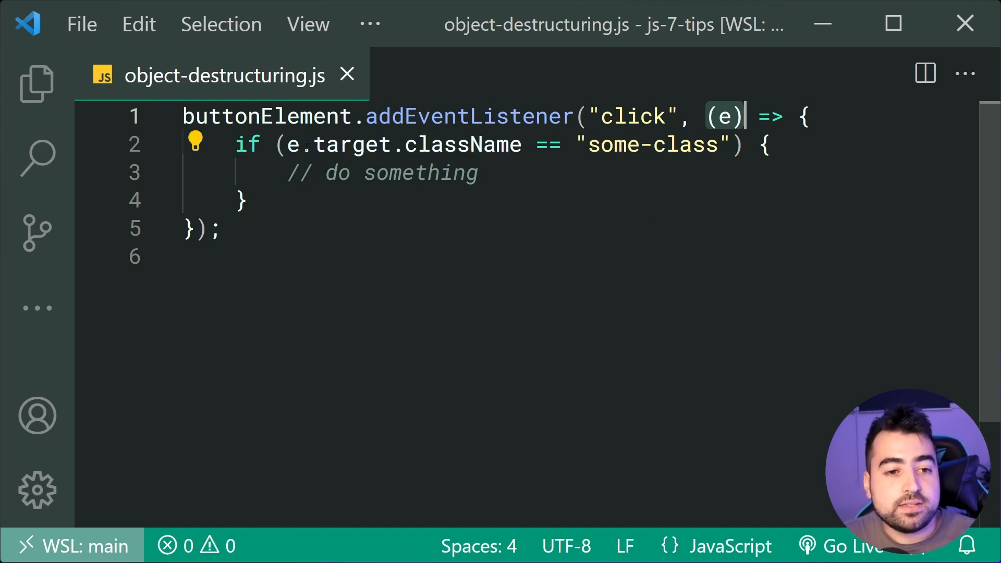
pyautogui.doubleClick(342, 144)
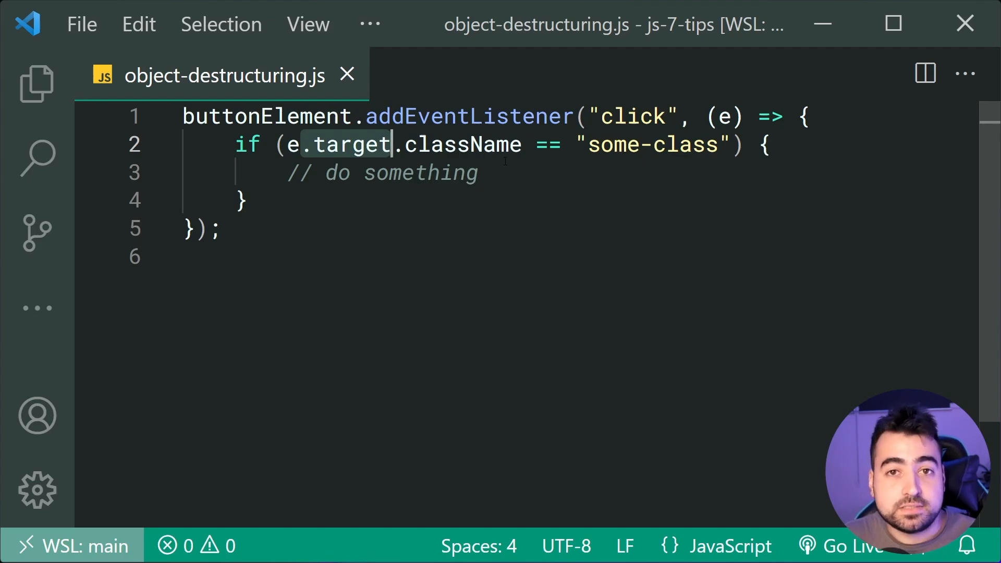
pyautogui.click(724, 116)
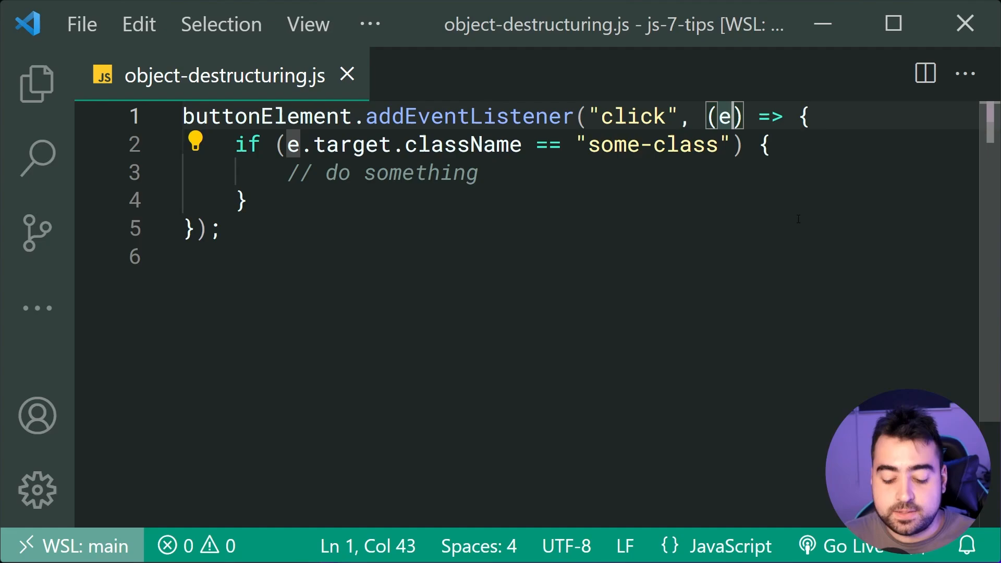
pyautogui.press('Backspace')
pyautogui.write('{ ')
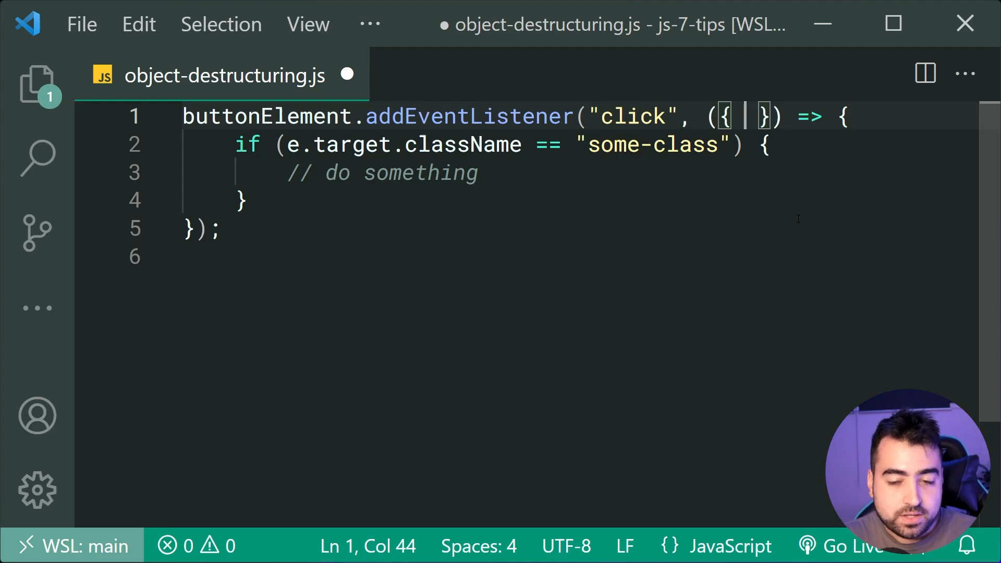
pyautogui.write('target')
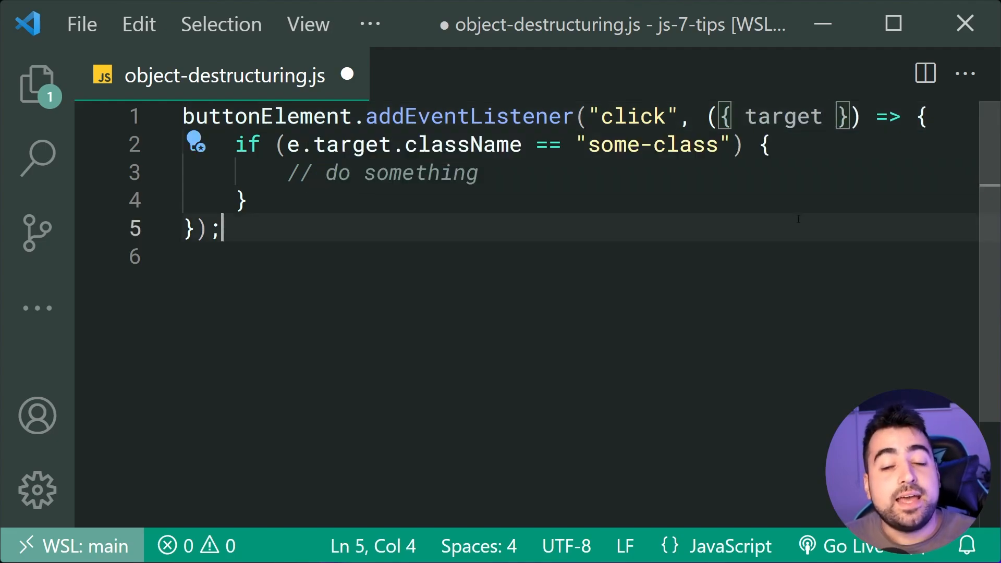
pyautogui.doubleClick(784, 116)
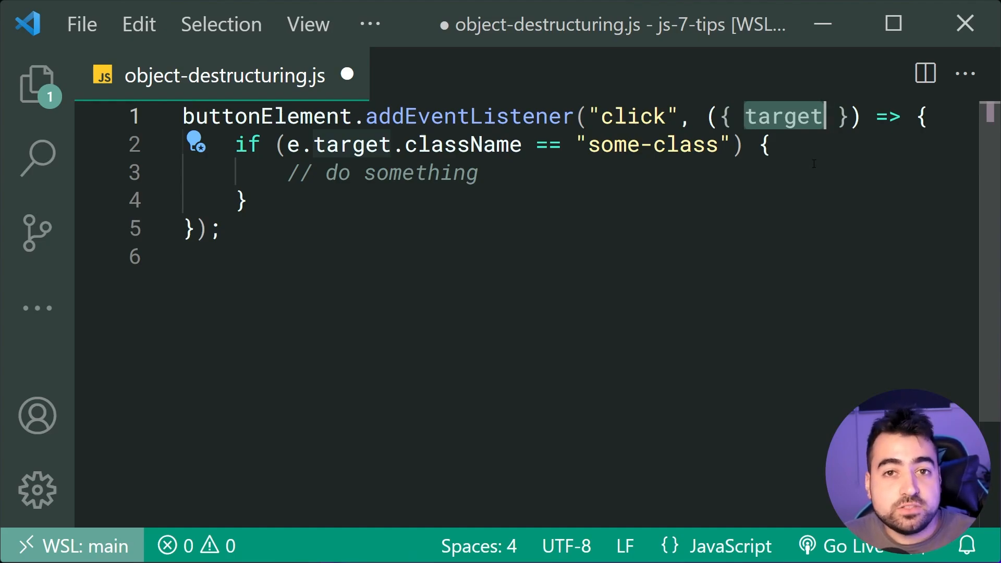
pyautogui.click(313, 145)
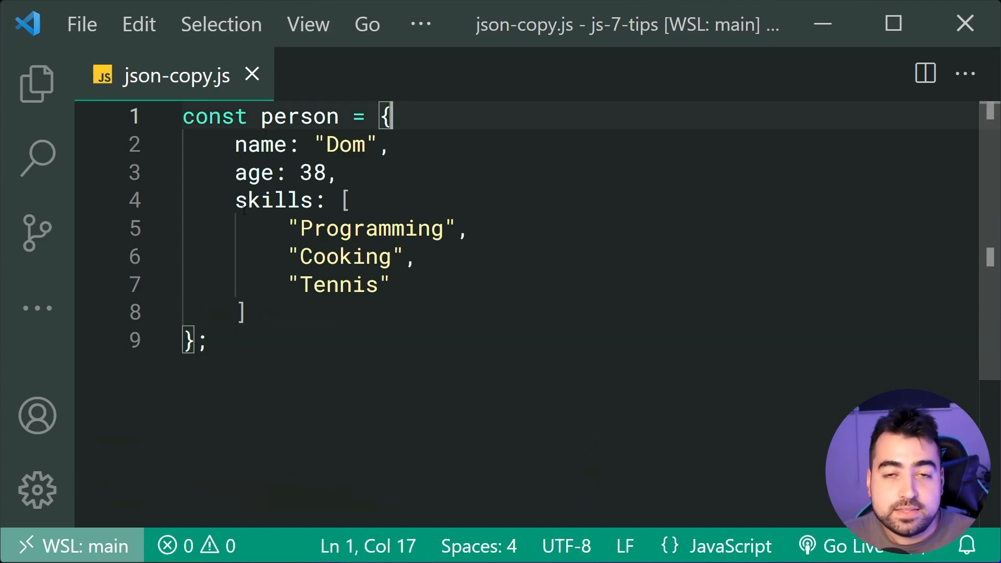
pyautogui.doubleClick(273, 200)
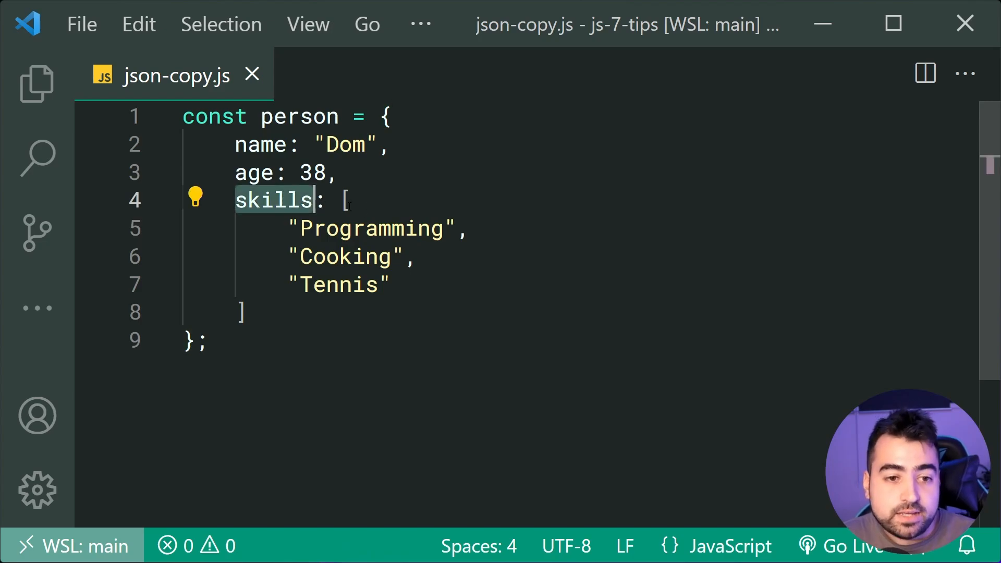
pyautogui.click(242, 312)
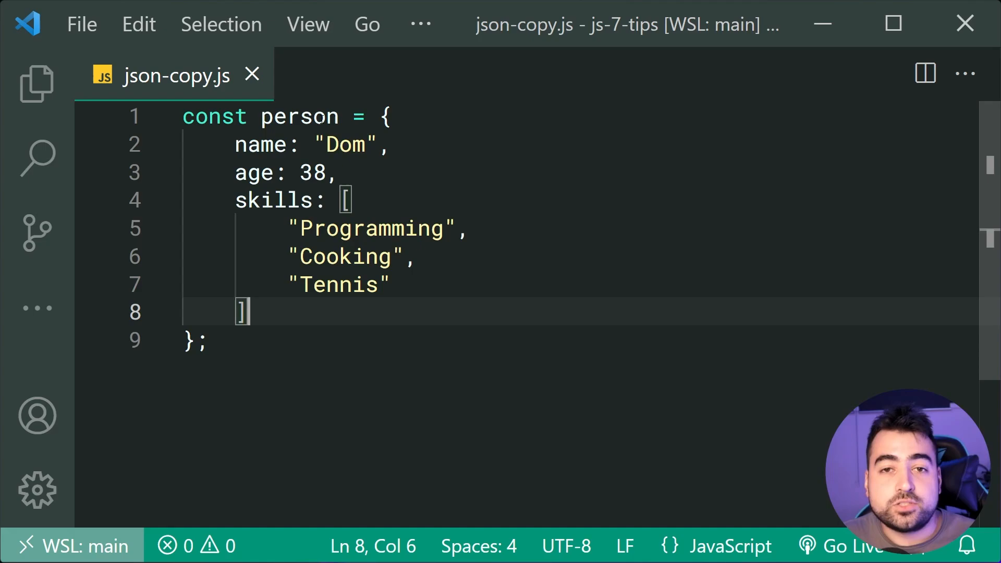
pyautogui.click(203, 341)
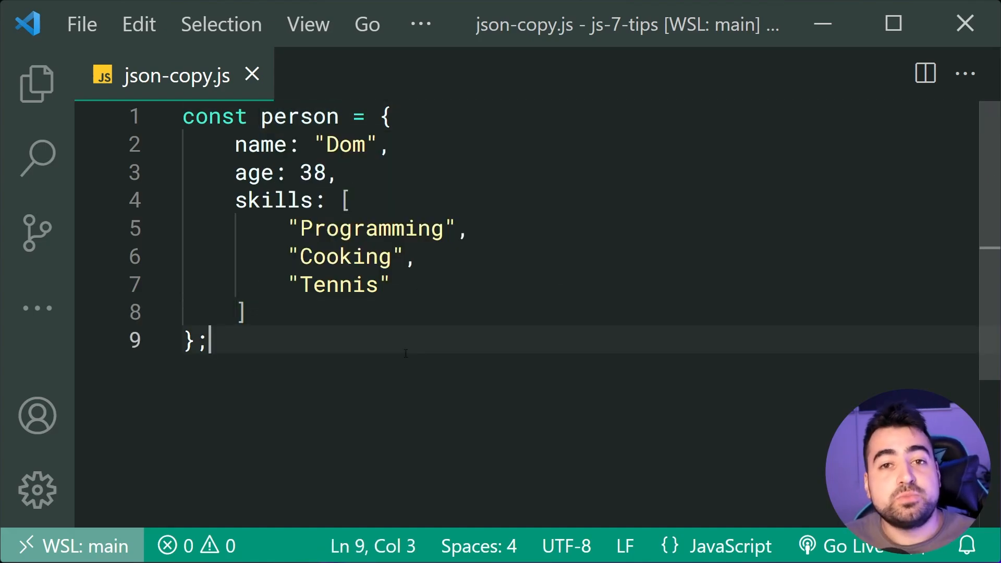
pyautogui.doubleClick(273, 200)
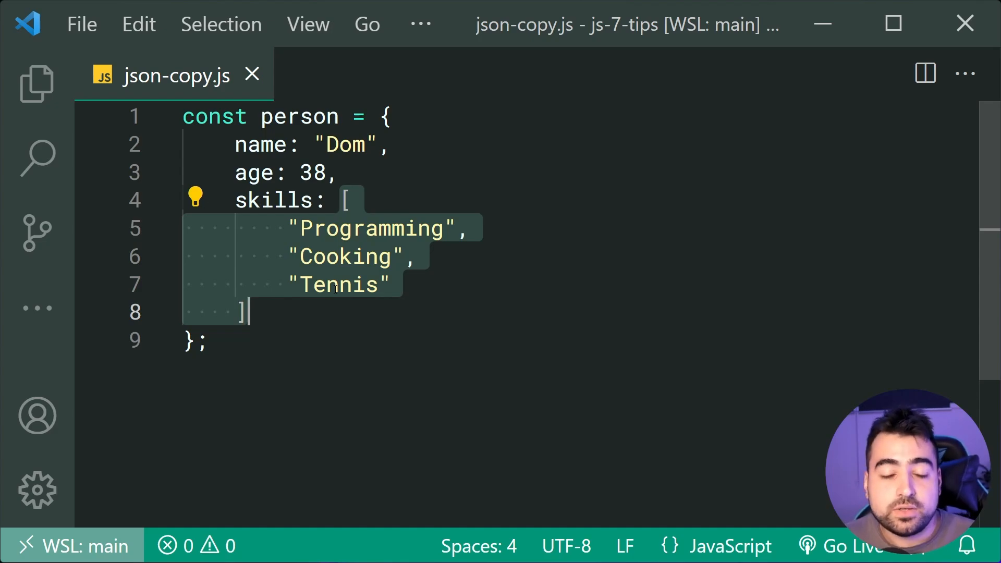
pyautogui.click(207, 340)
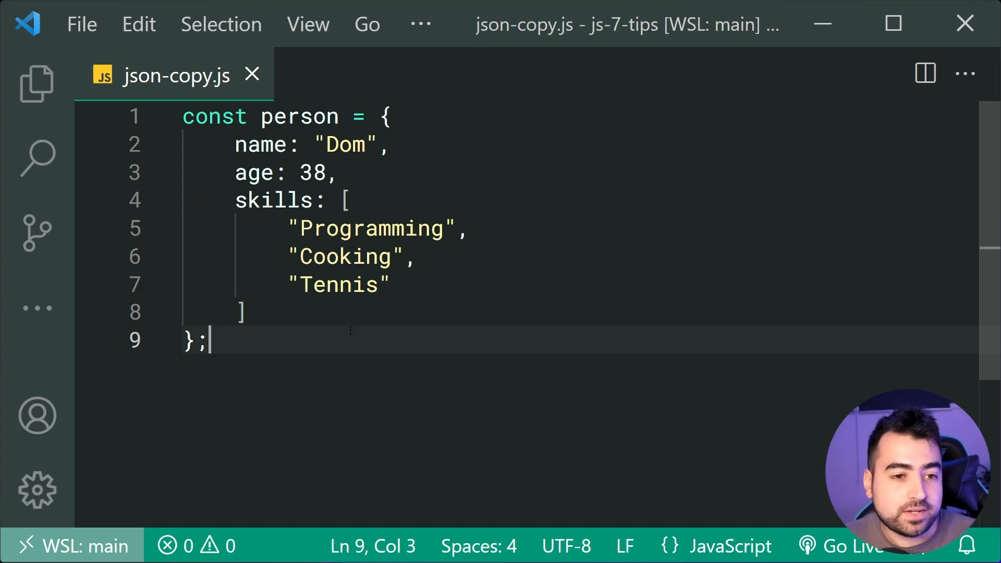
# - Declare const personCopy = JSON.parse(JSON.stringify(person)); below the person object
pyautogui.press('Enter')
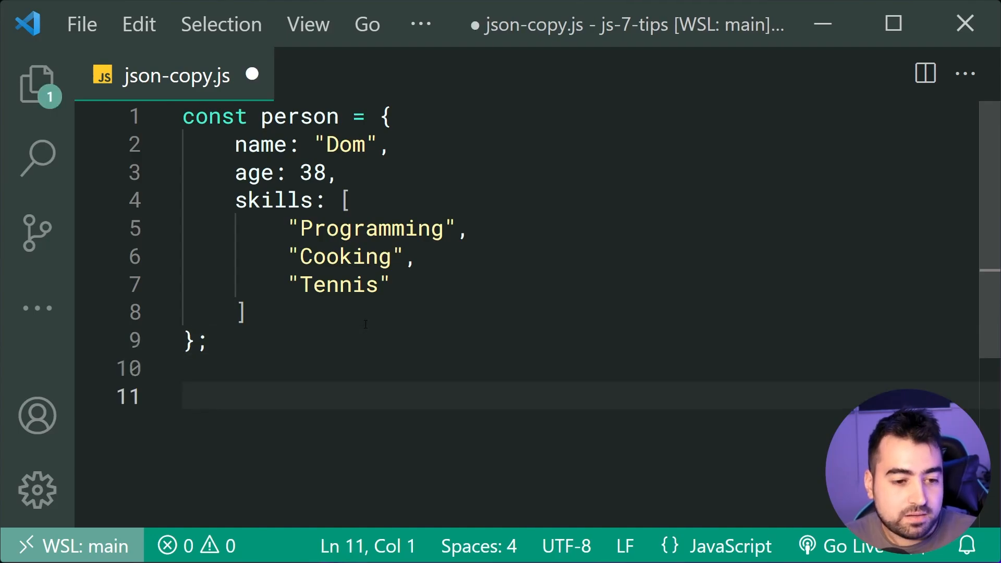
pyautogui.write('const personC')
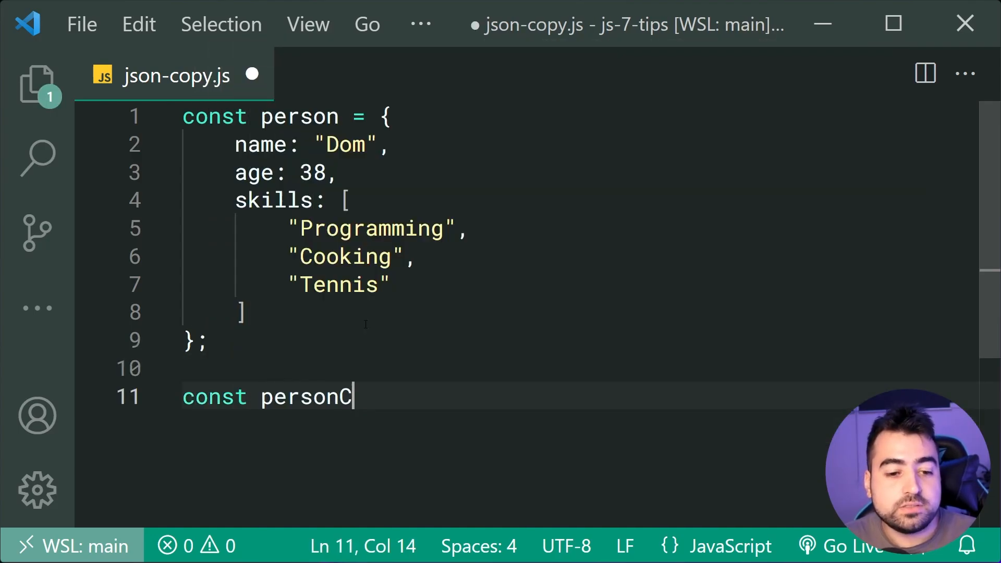
pyautogui.write('opy =')
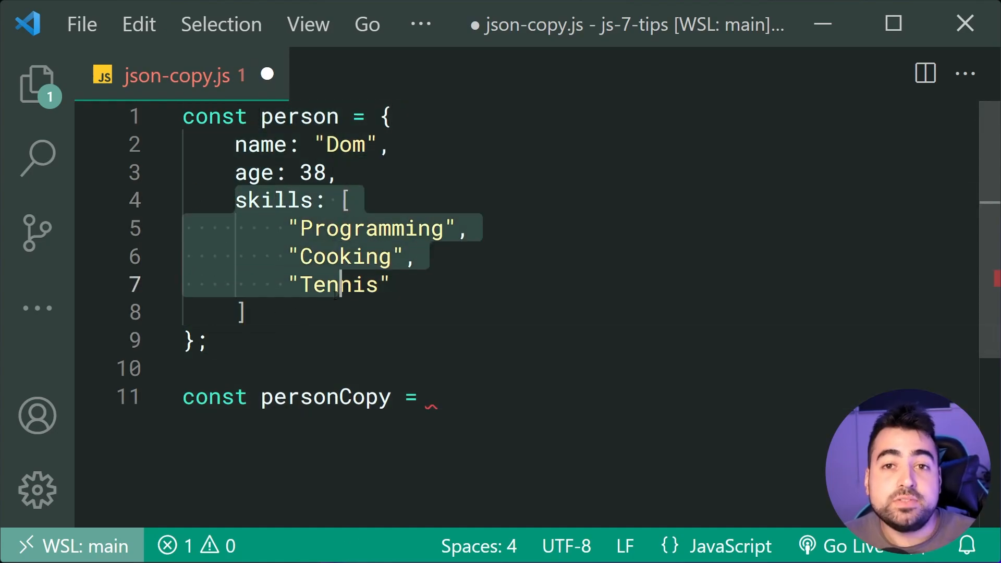
pyautogui.click(431, 396)
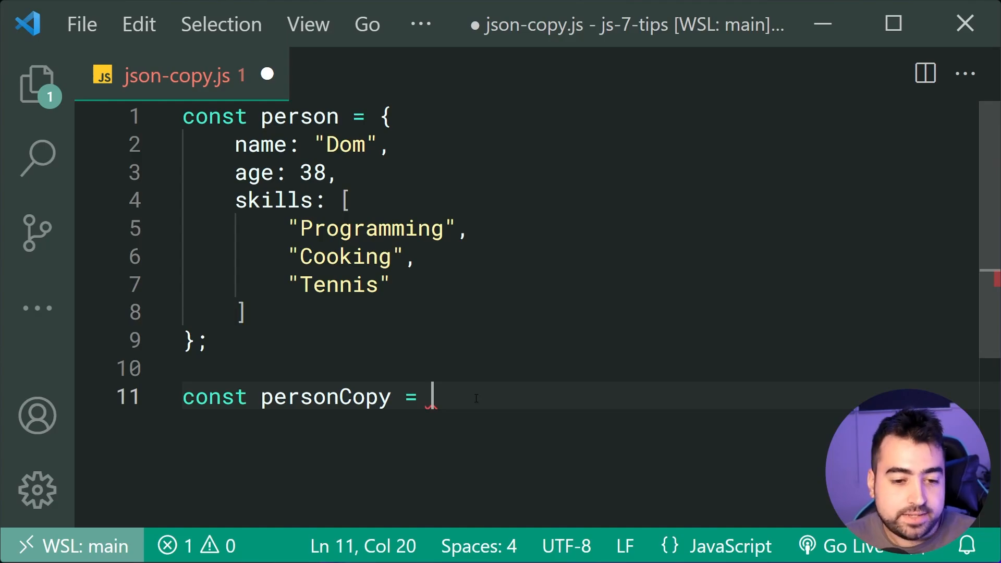
pyautogui.write('JSON.parse')
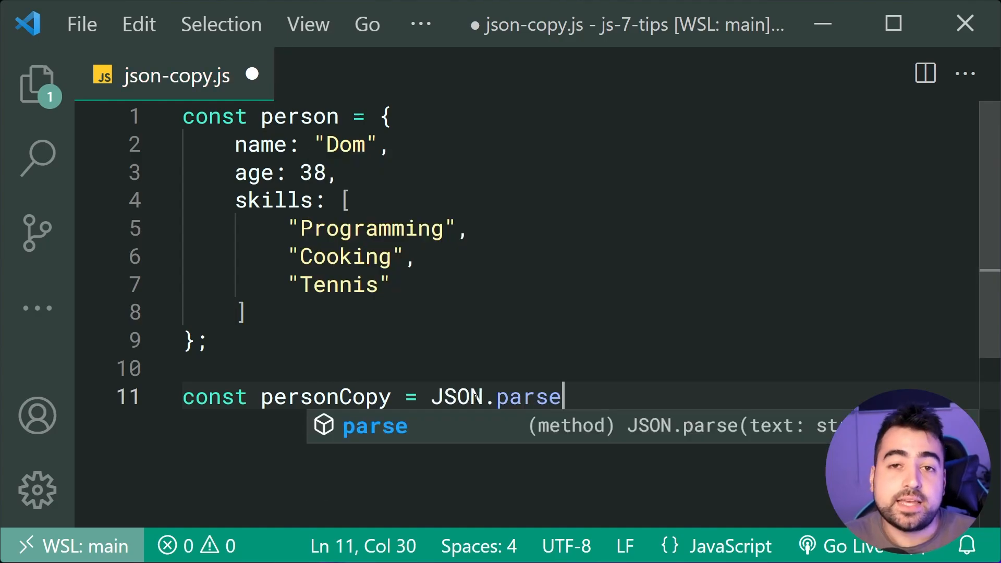
pyautogui.write('();')
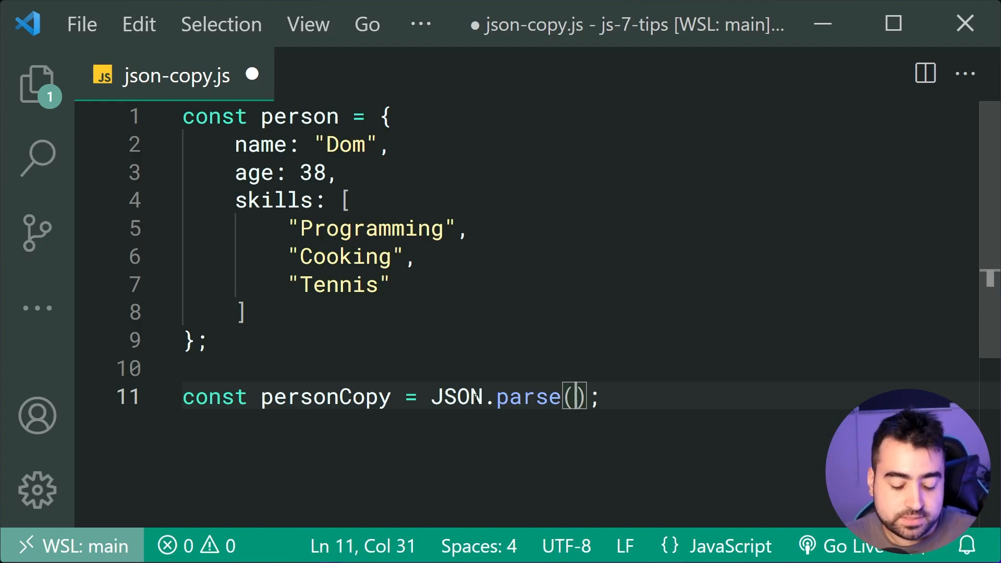
pyautogui.write('JSON.stringify(')
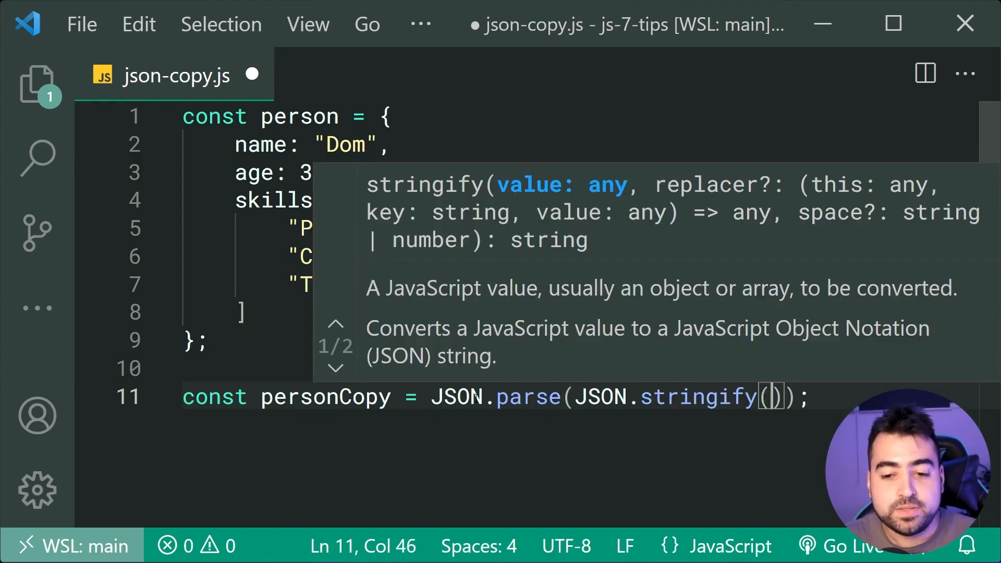
pyautogui.write('person')
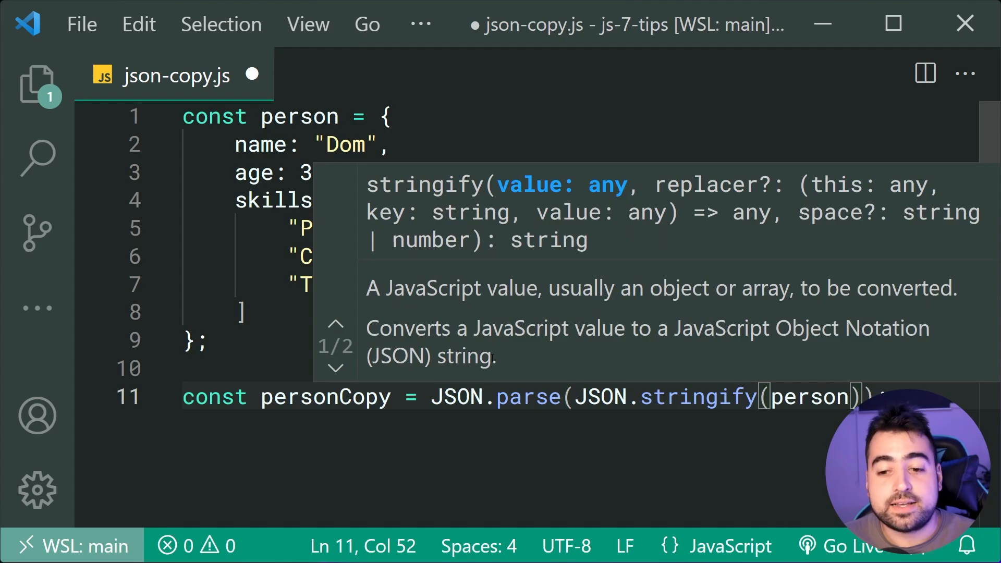
# - Add personCopy.skills == person.skills with a // false comment
pyautogui.write('p')
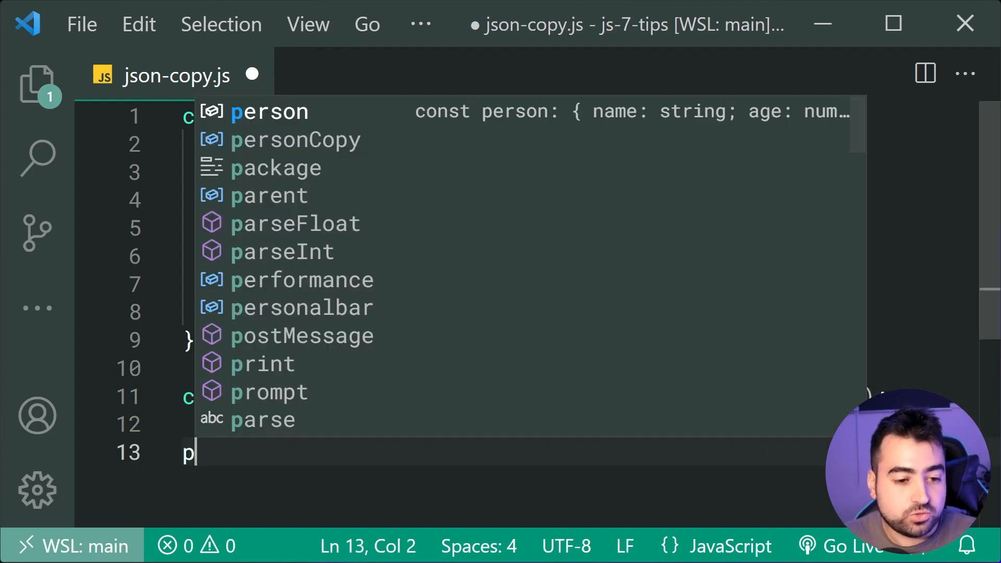
pyautogui.write('ersonCopy.sk')
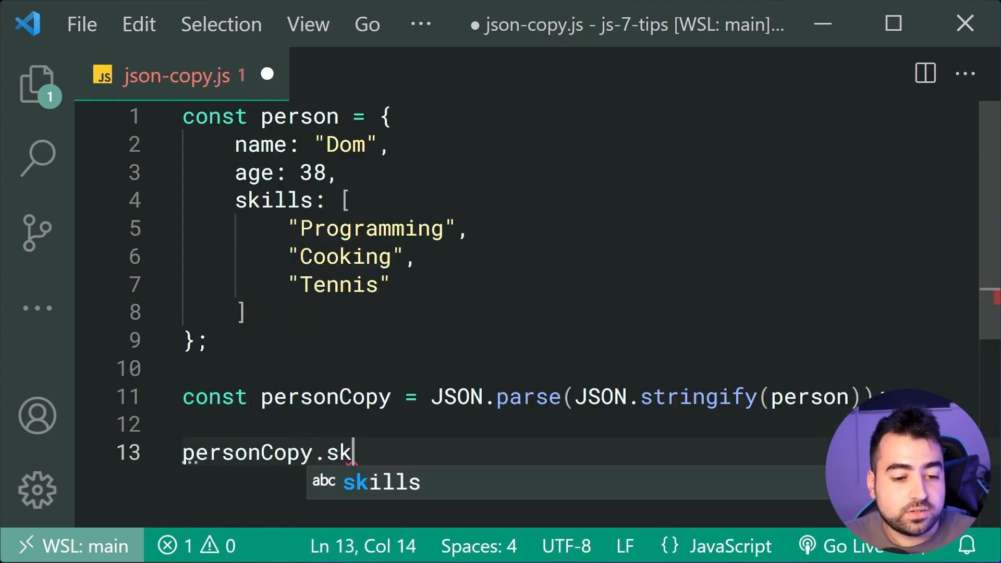
pyautogui.write('ills ==')
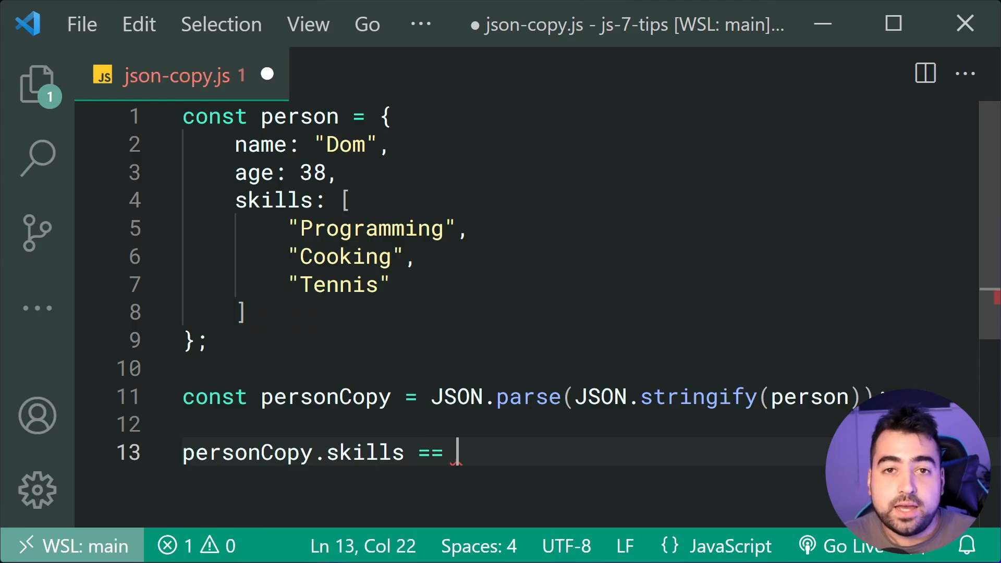
pyautogui.write('person.skills; //f')
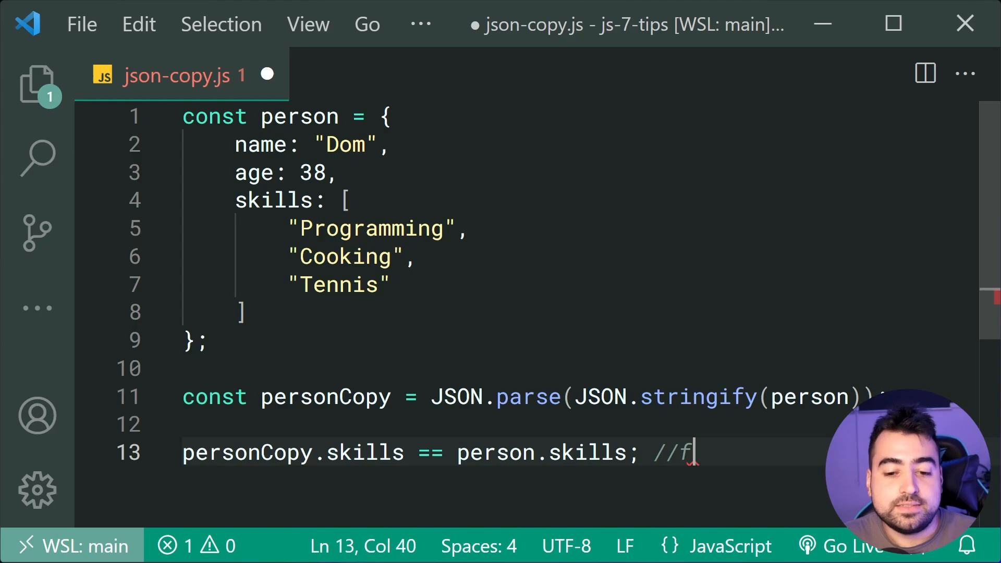
pyautogui.write('alse')
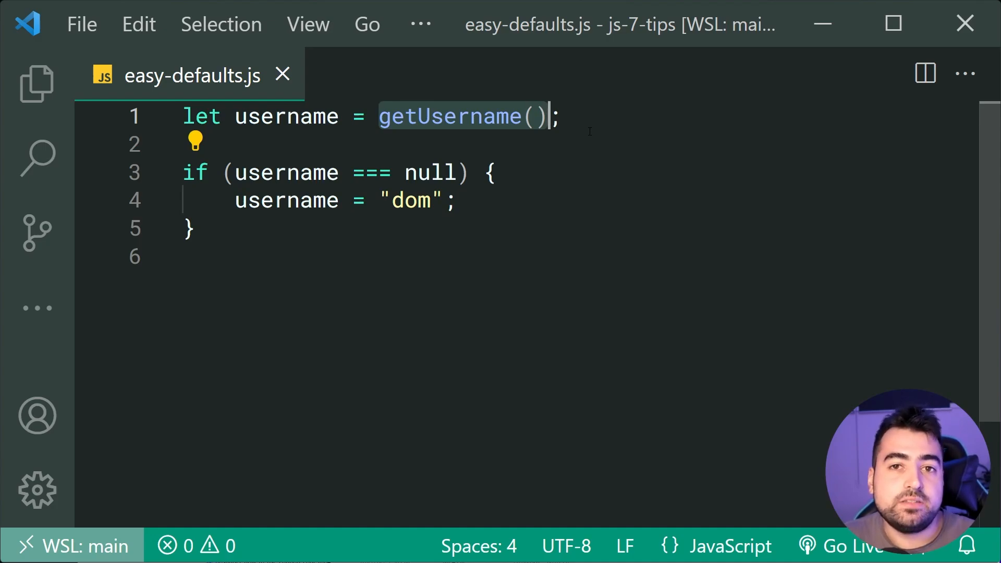
pyautogui.moveTo(591, 122)
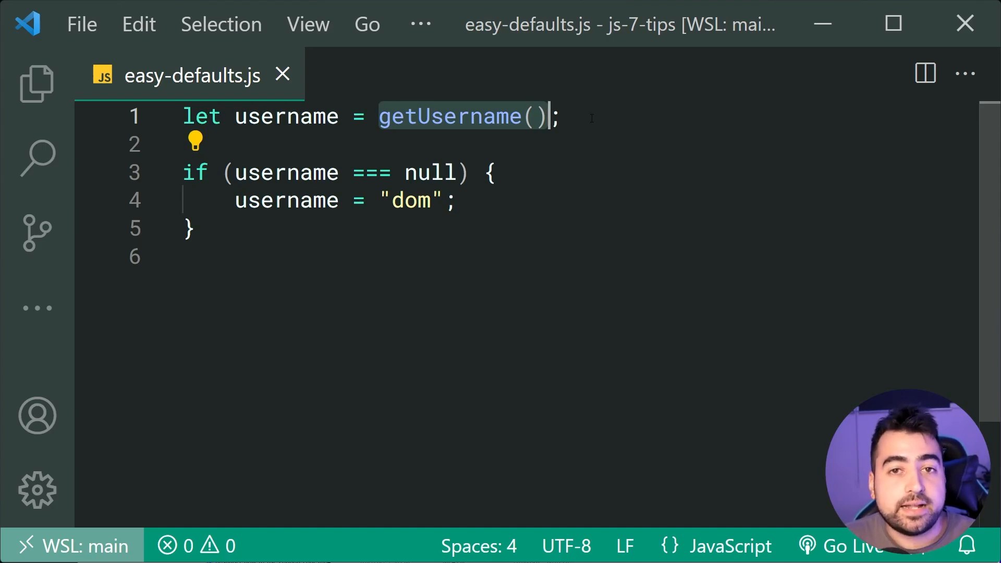
# - Review the if-null "dom" default in easy-defaults.js and move to the blank line below it
pyautogui.click(492, 172)
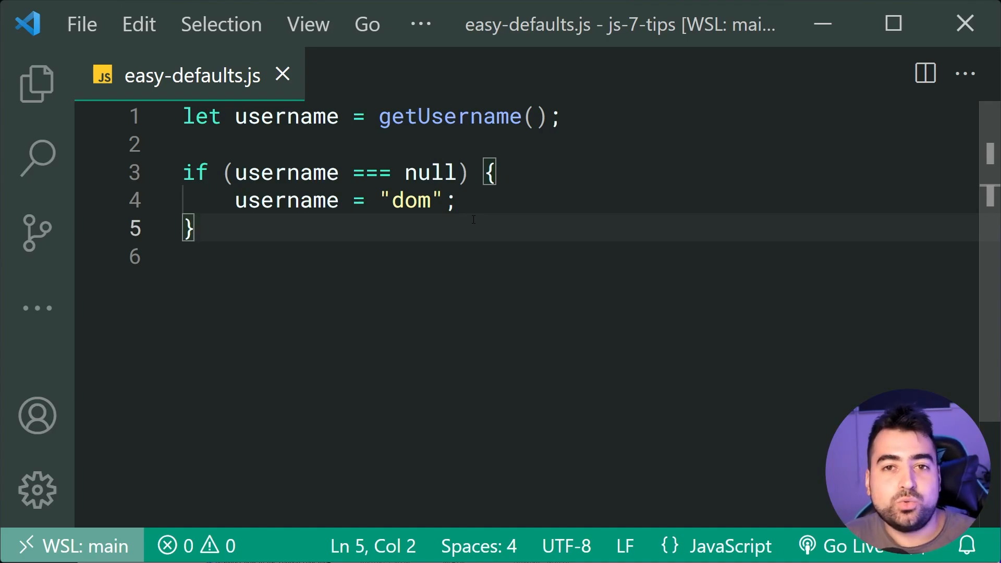
pyautogui.click(223, 117)
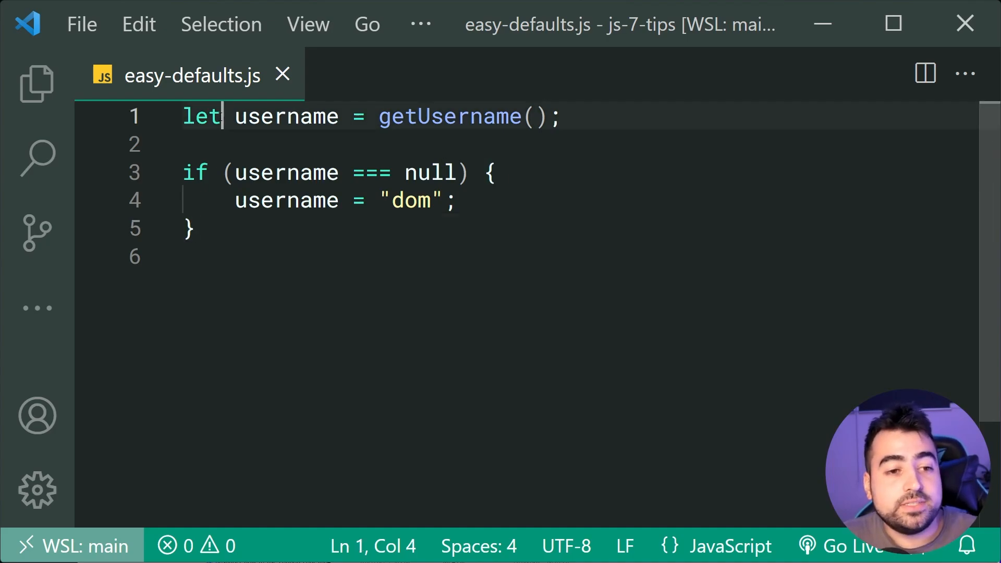
pyautogui.click(345, 255)
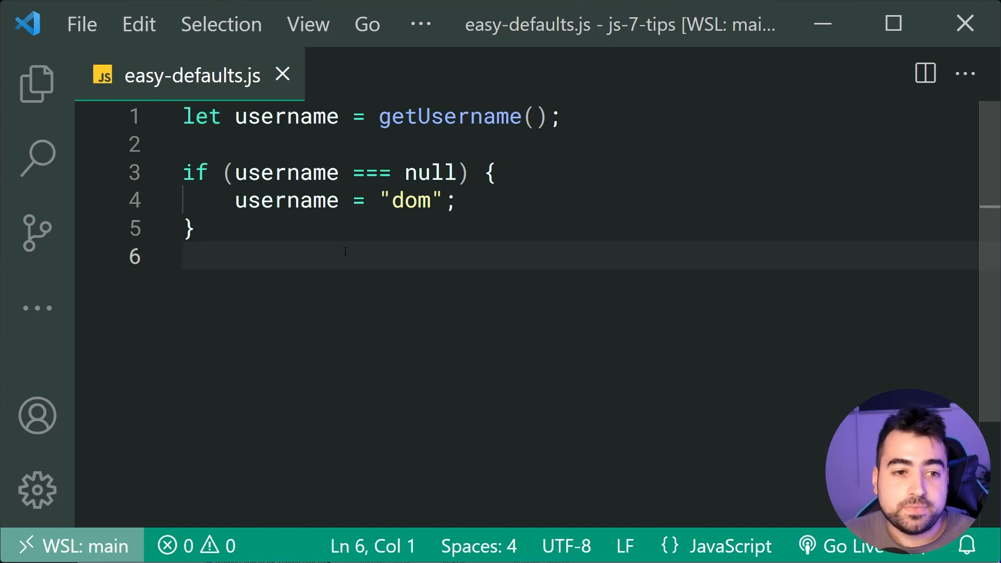
# - Add const username = getUsername() || "dom"; using Tab completion for getUsername
pyautogui.press('enter')
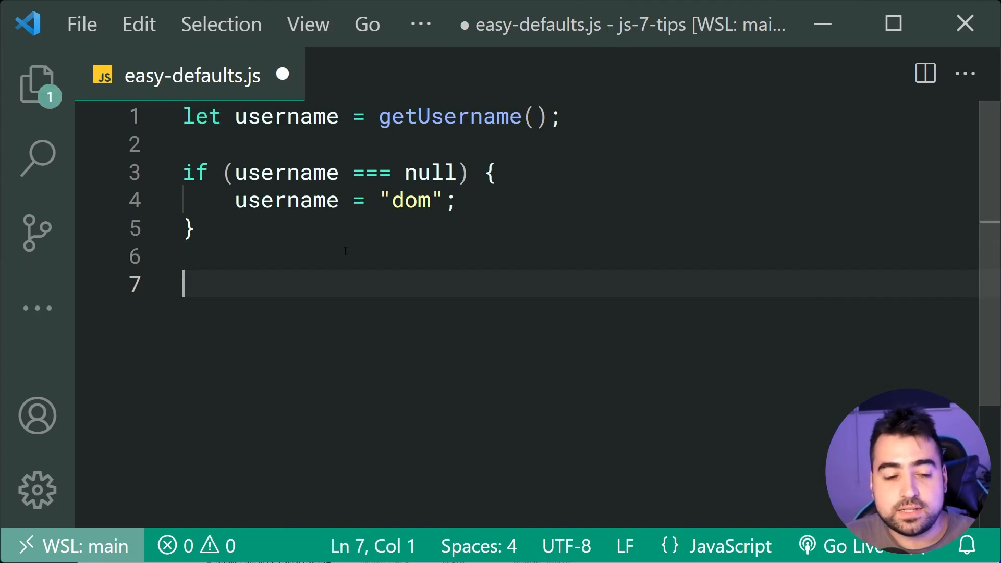
pyautogui.write('const')
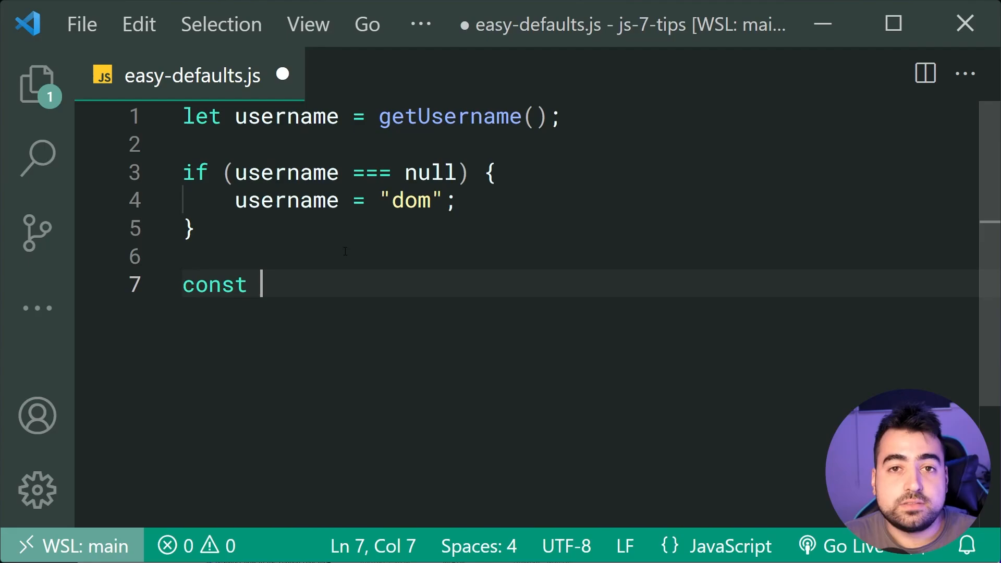
pyautogui.write('username =')
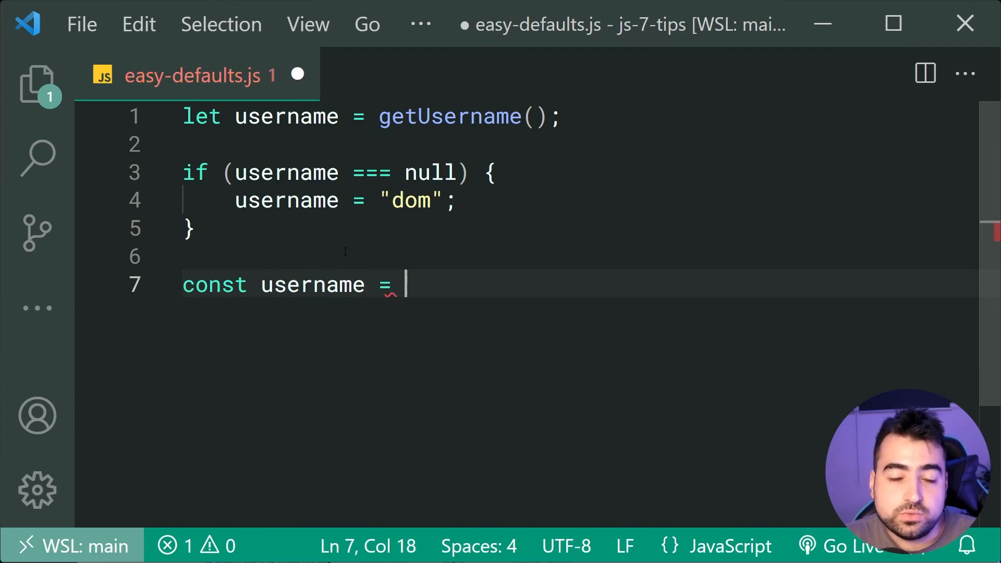
pyautogui.write('getU')
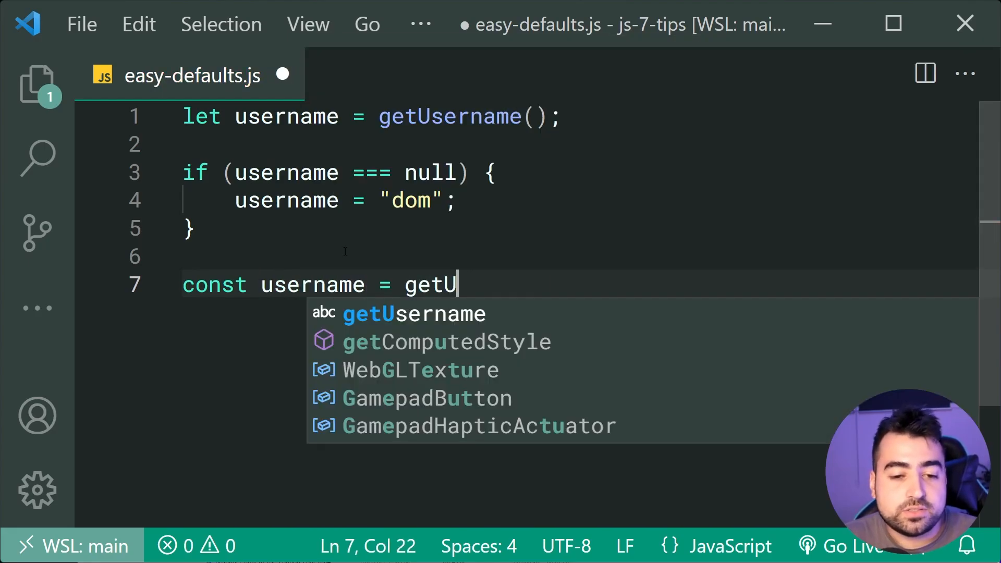
pyautogui.press('Tab')
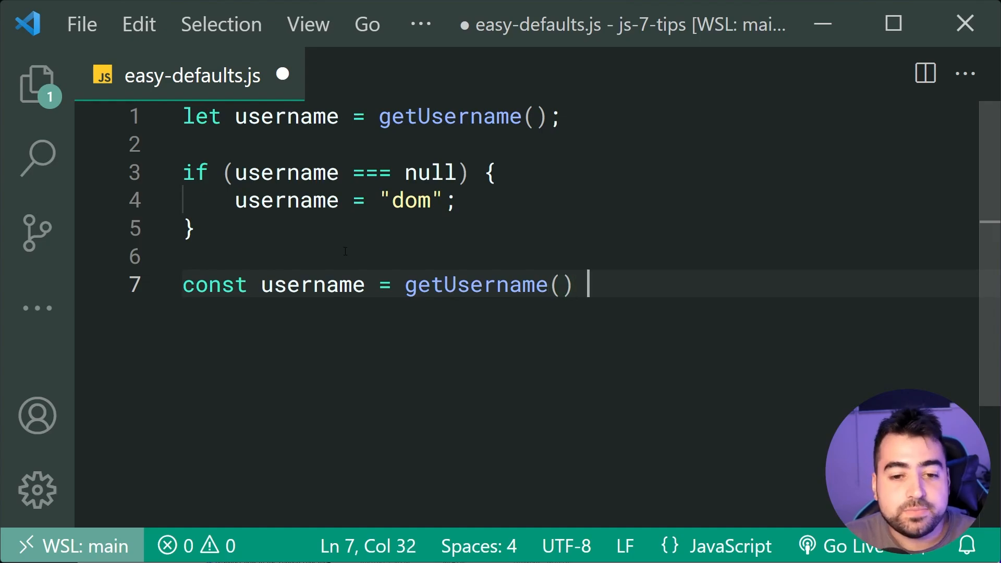
pyautogui.write('|| ""')
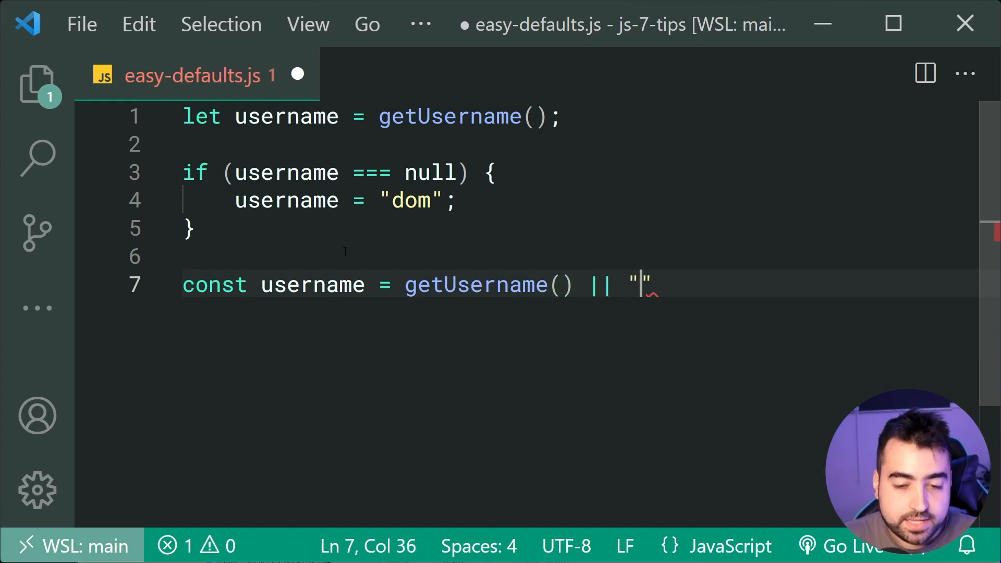
pyautogui.write('dom')
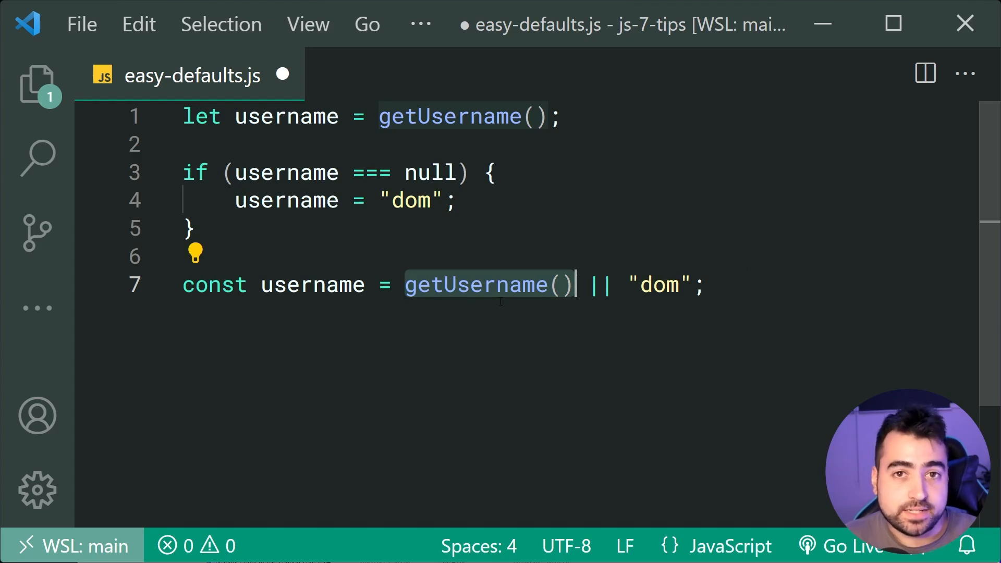
pyautogui.click(568, 285)
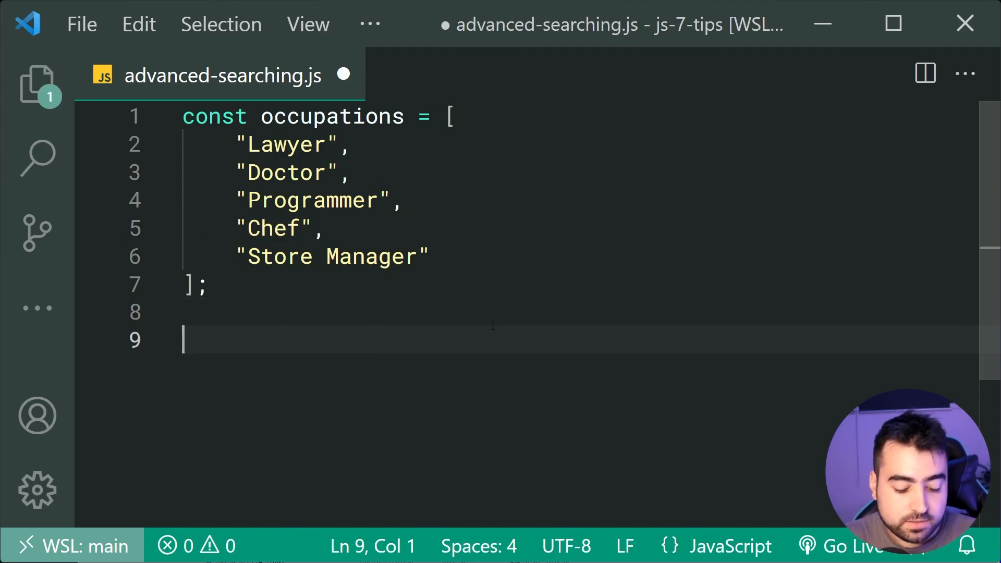
# - Write const result = occupations.find(o => o.startsWith("C")); in advanced-searching.js
pyautogui.write('const result')
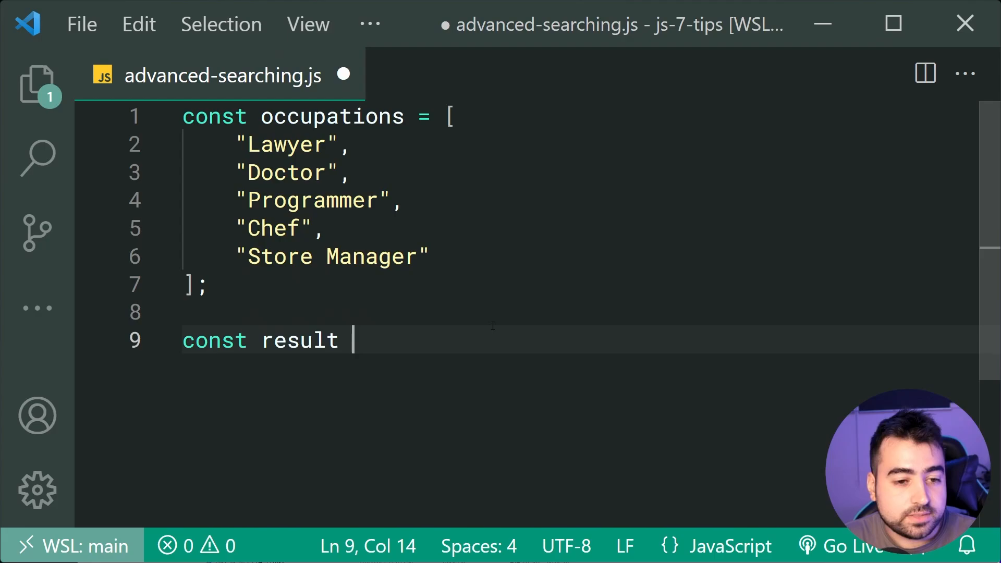
pyautogui.write('= occ')
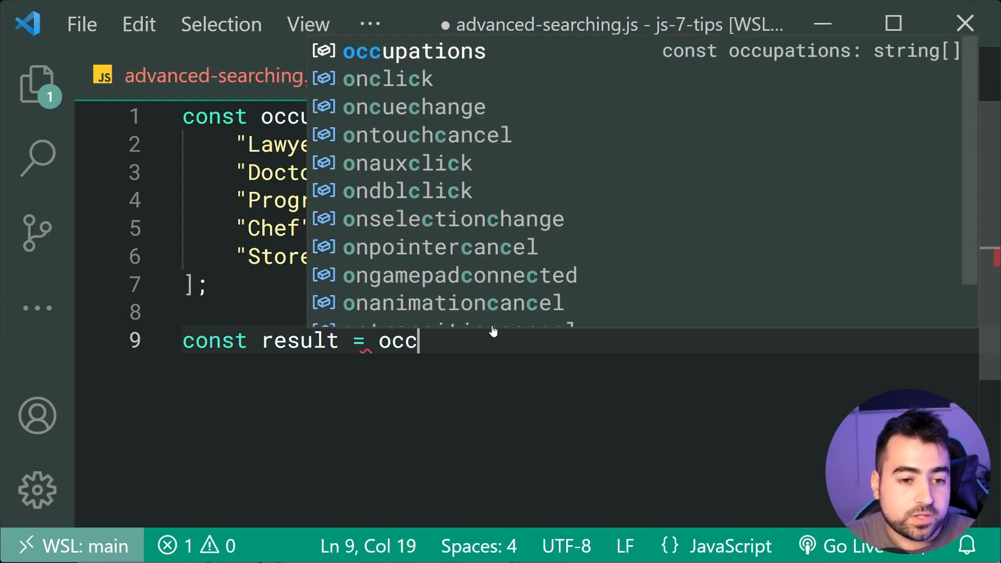
pyautogui.write('upations.find(')
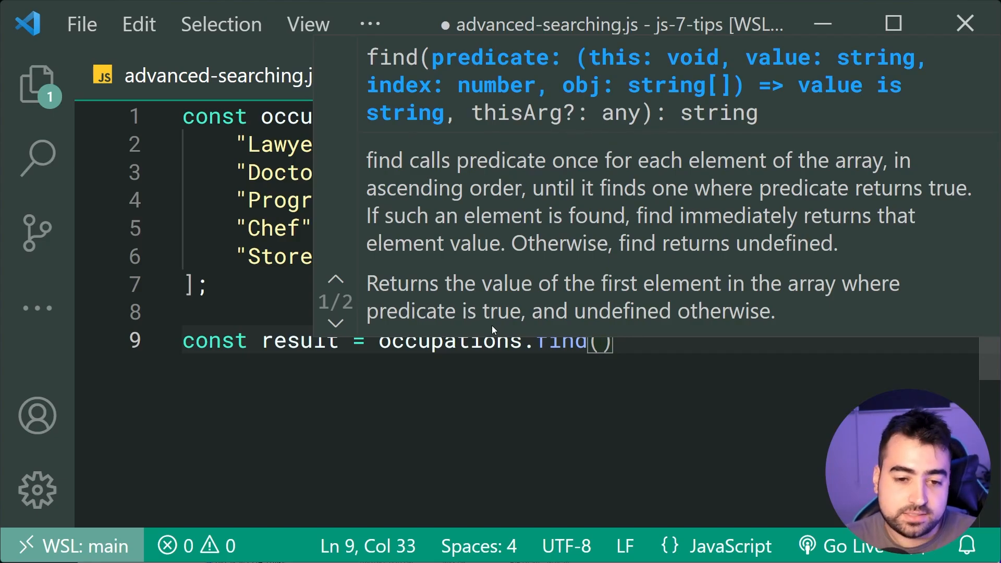
pyautogui.write('o')
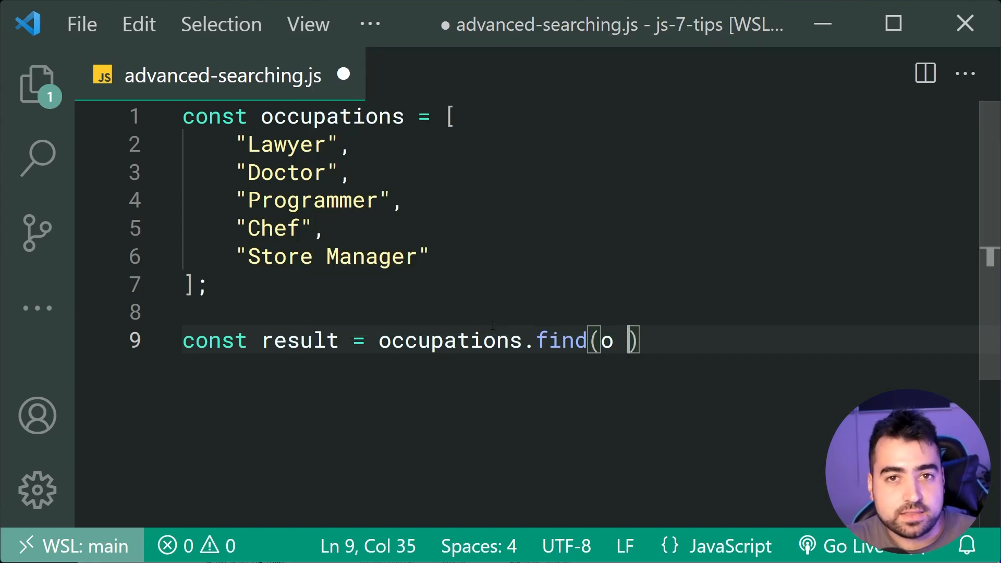
pyautogui.write('=')
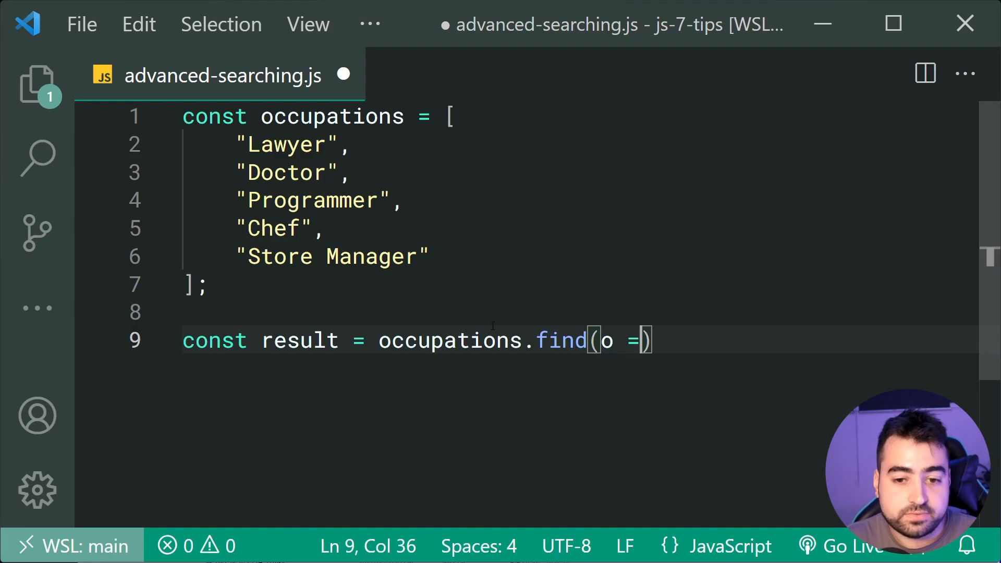
pyautogui.write('>')
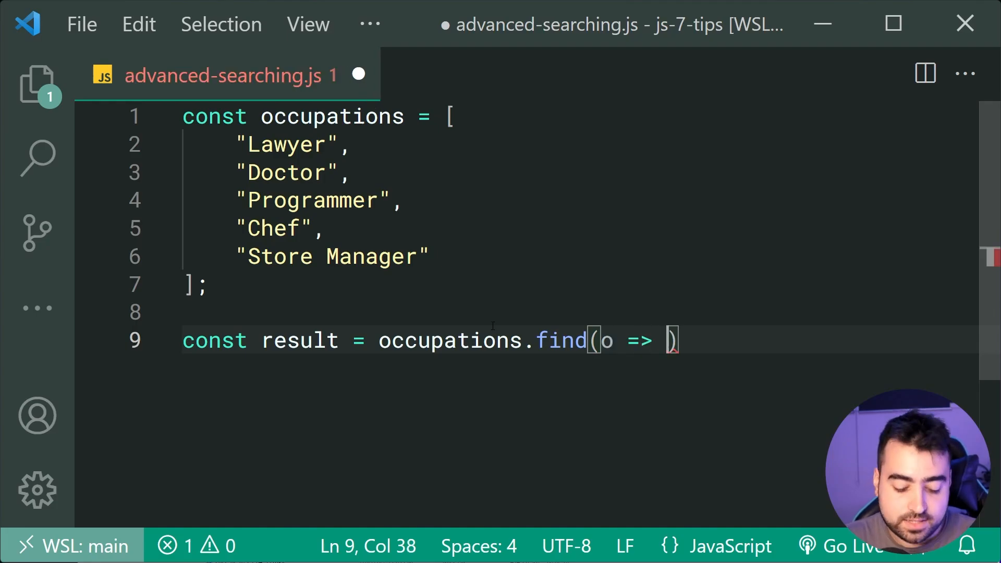
pyautogui.write('o.startsWith("C')
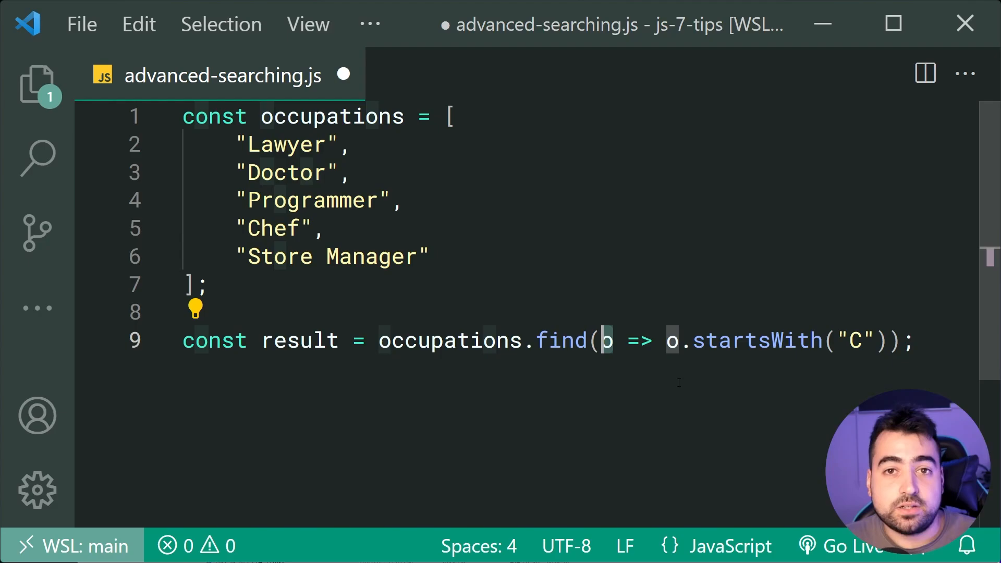
# - Point out the o parameter and startsWith, then add result; // "Chef"
pyautogui.click(666, 340)
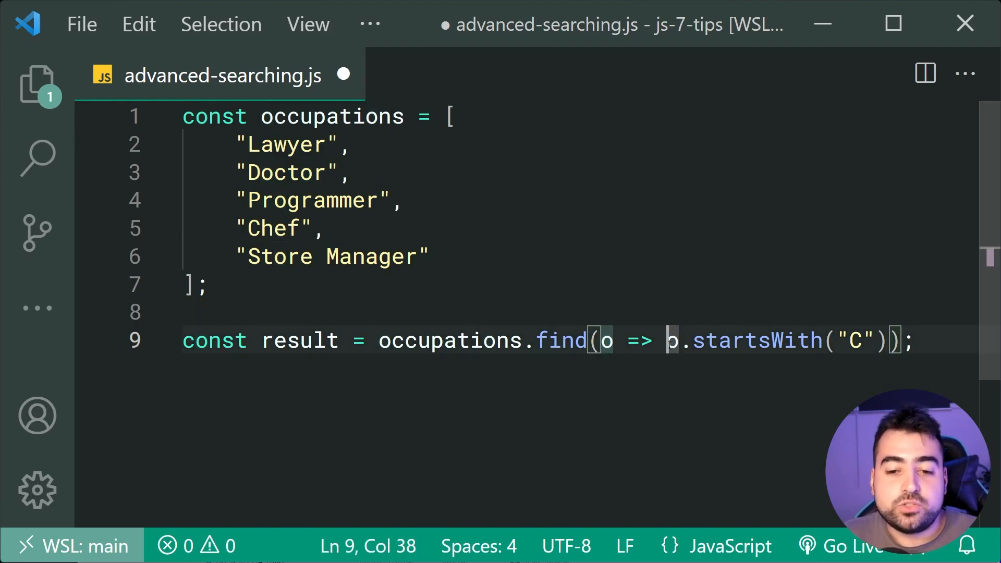
pyautogui.doubleClick(758, 341)
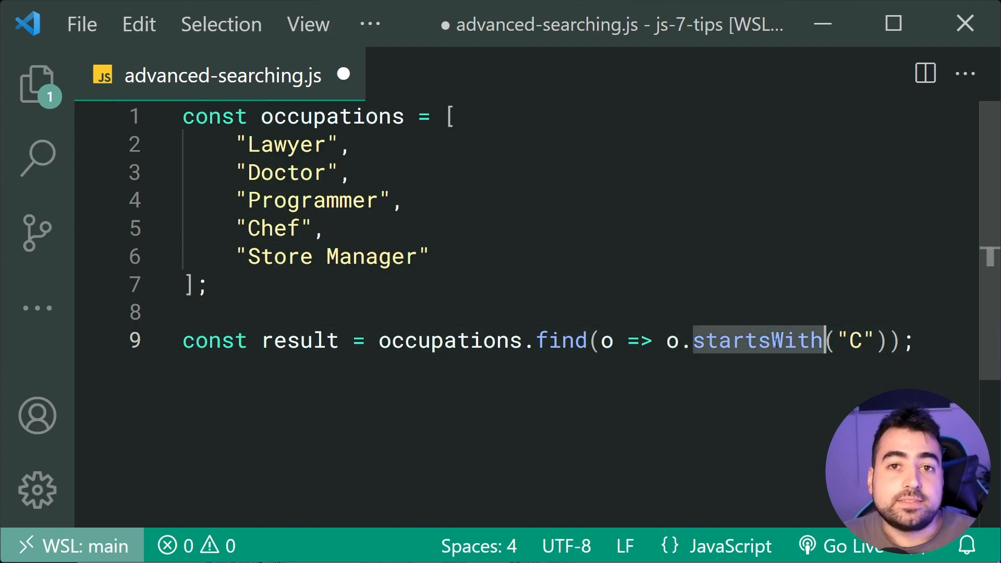
pyautogui.click(679, 340)
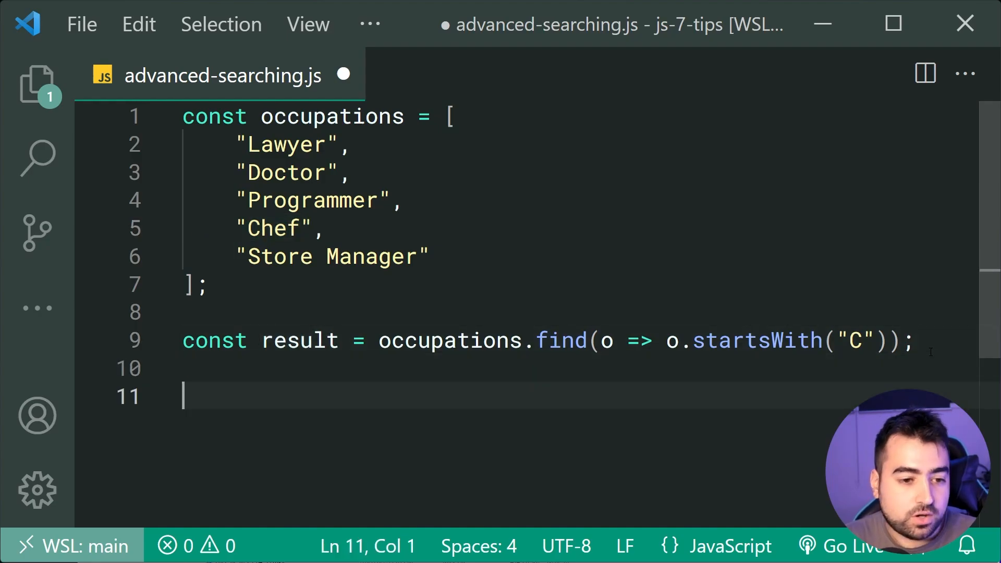
pyautogui.write('result;')
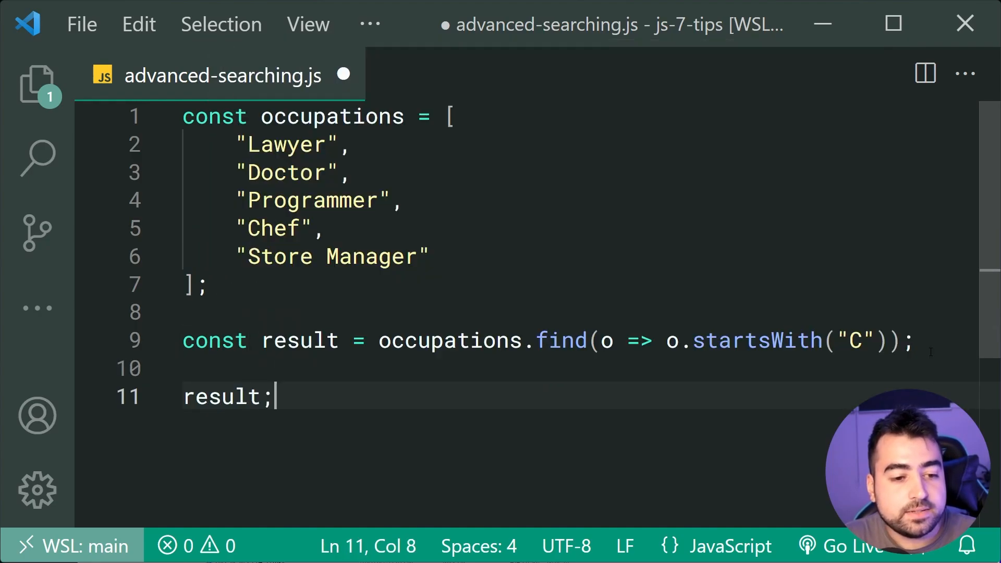
pyautogui.write('// "Chef"')
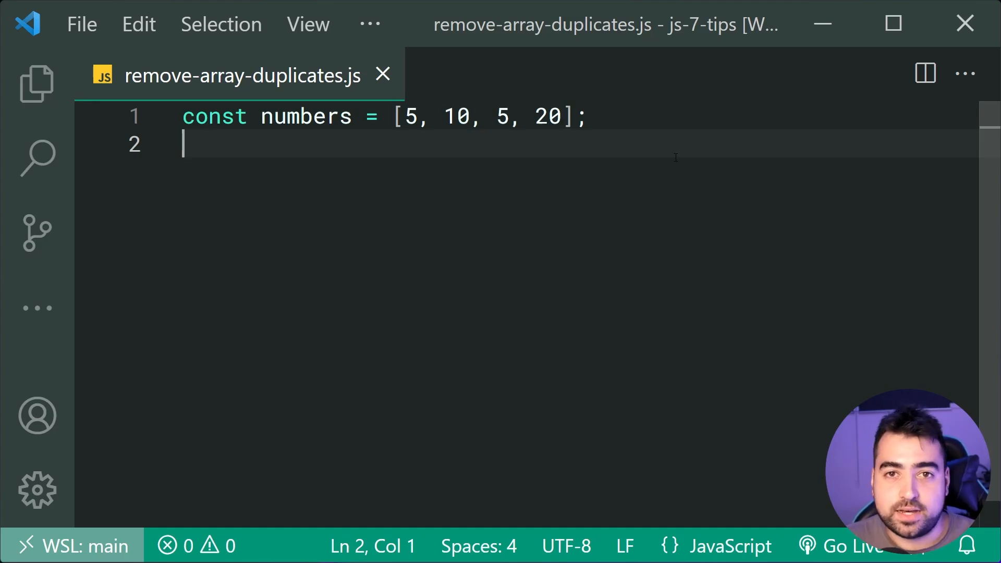
# - Define withoutDuplicates as Array.from(new Set(numbers)) and comment it as [5, 10, 20]
pyautogui.write('const')
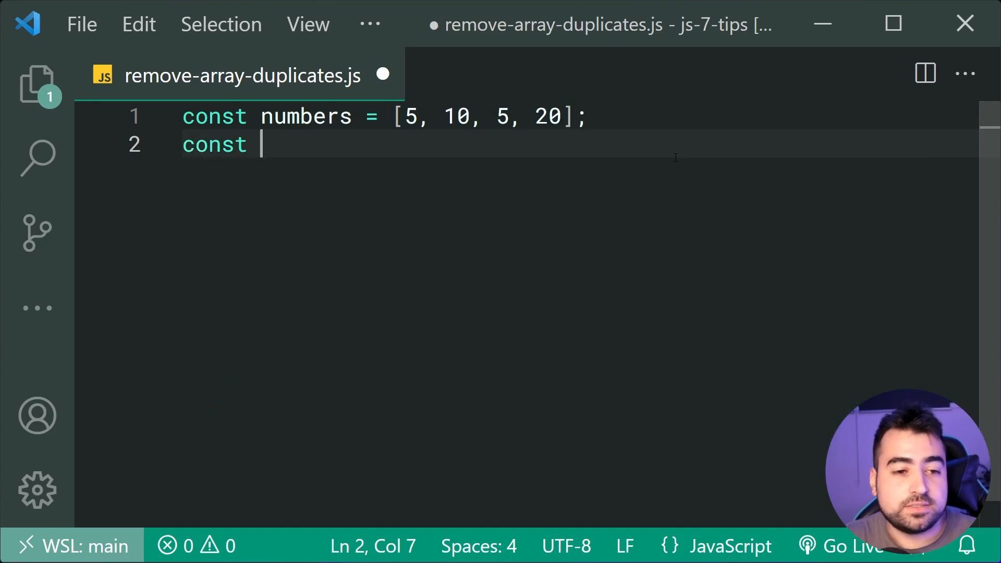
pyautogui.write('withoutDuplicates = new')
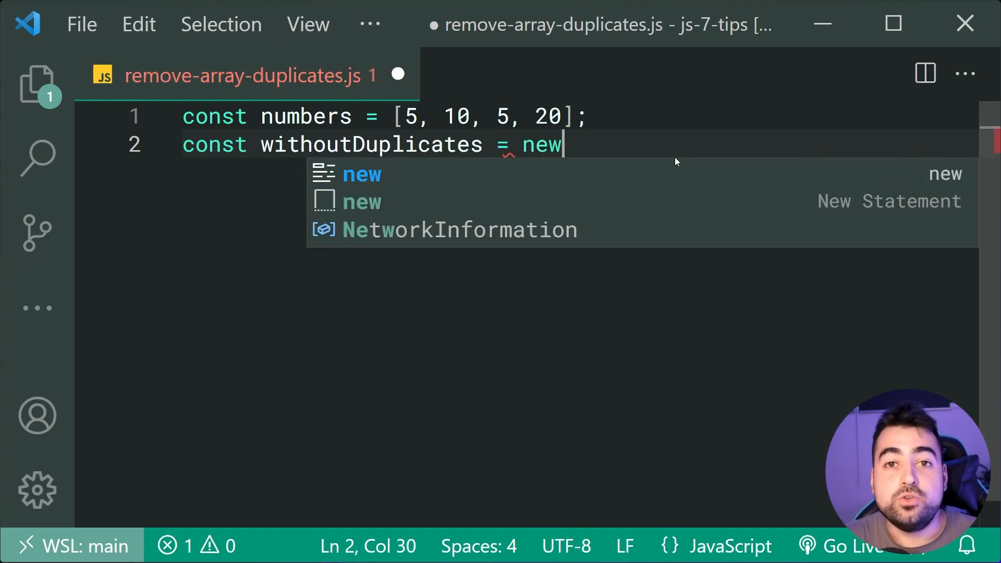
pyautogui.write('Set()')
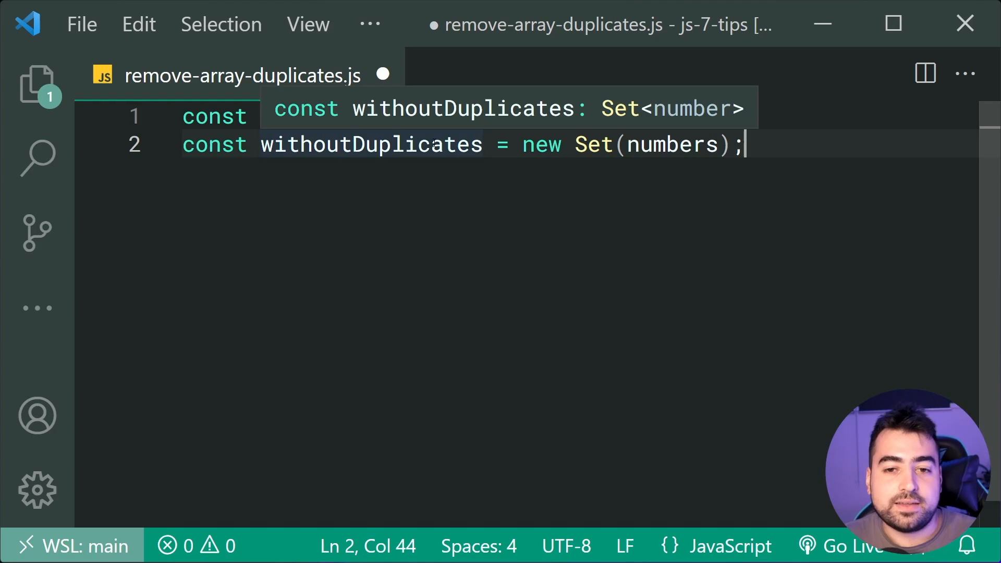
pyautogui.moveTo(623, 132)
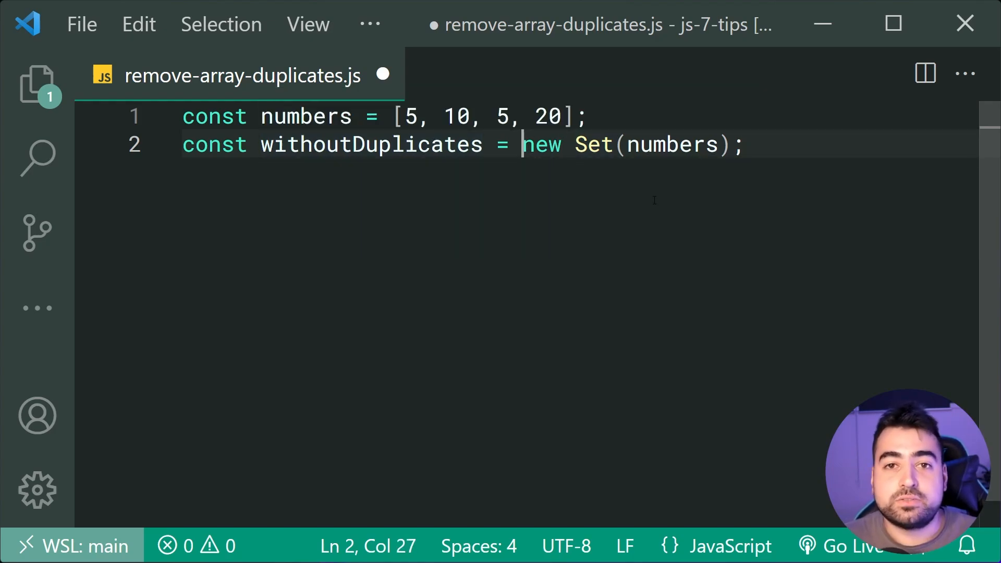
pyautogui.write('Arra')
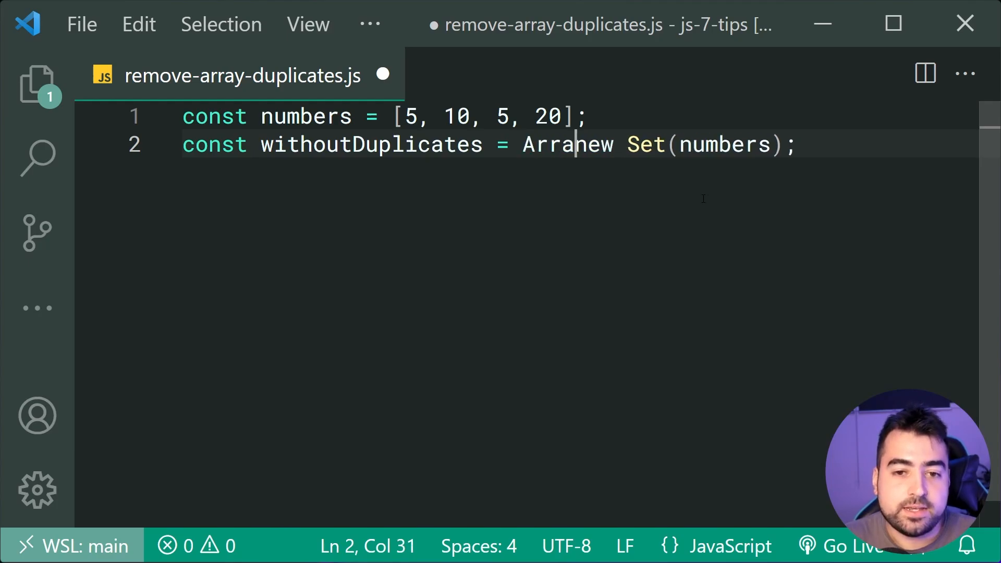
pyautogui.write('.from(')
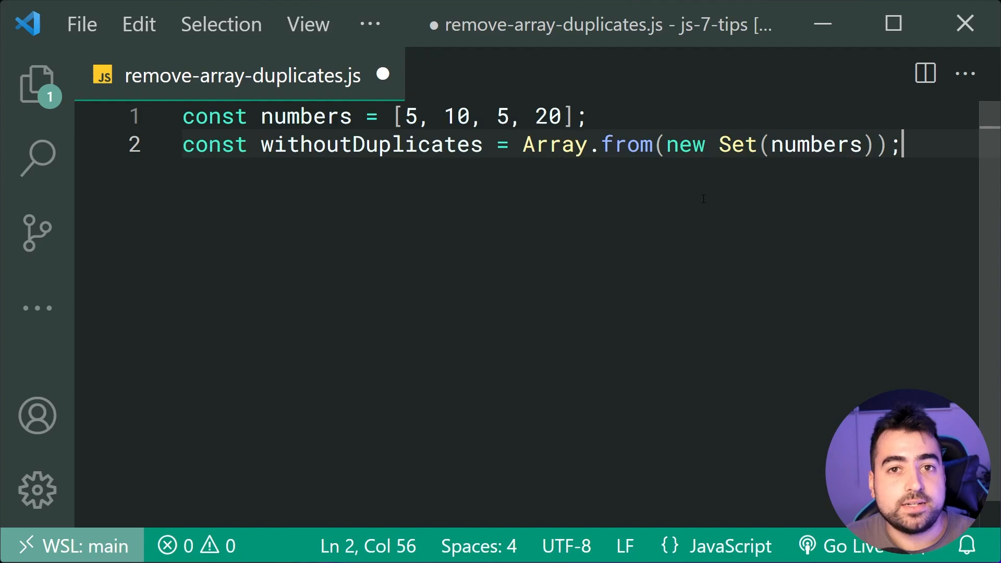
pyautogui.write('witho')
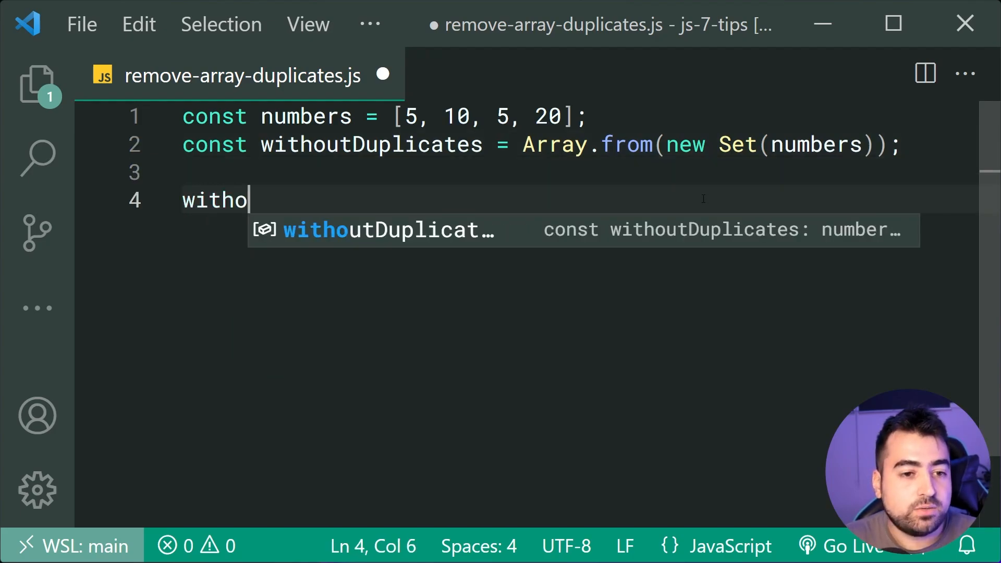
pyautogui.press('Tab')
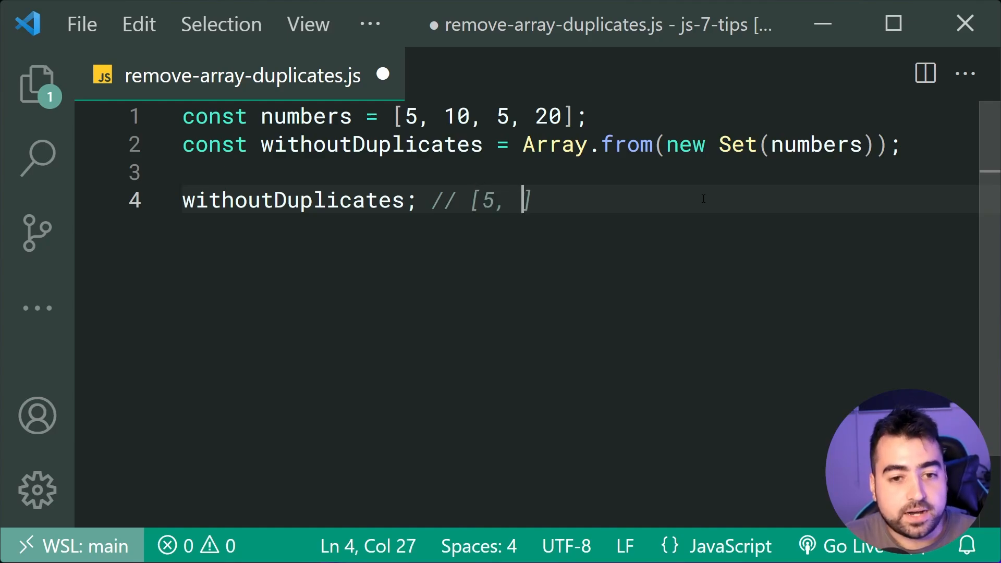
pyautogui.write('10, 20]')
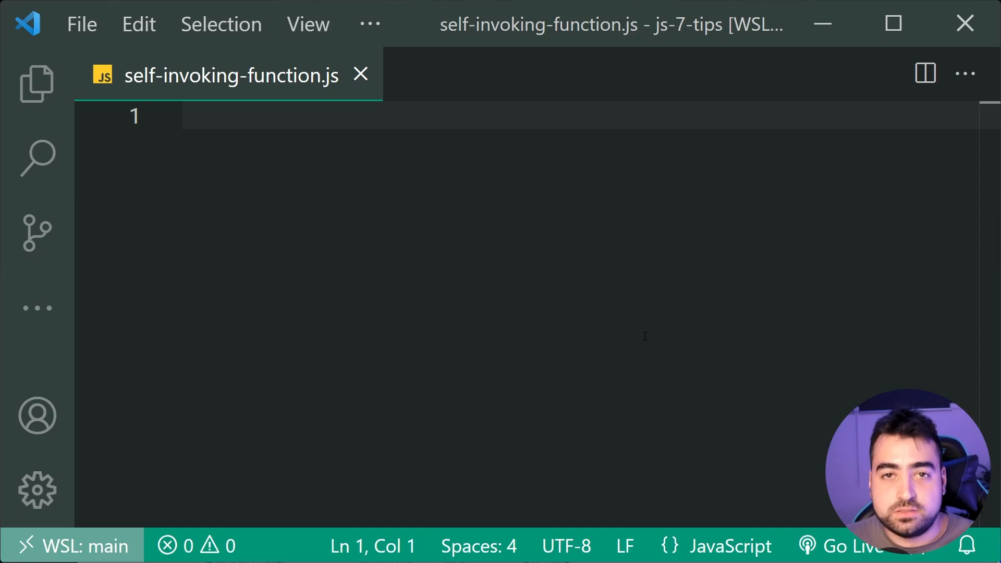
# - Type const someComplexValue = (() => { })(); into self-invoking-function.js
pyautogui.write('c')
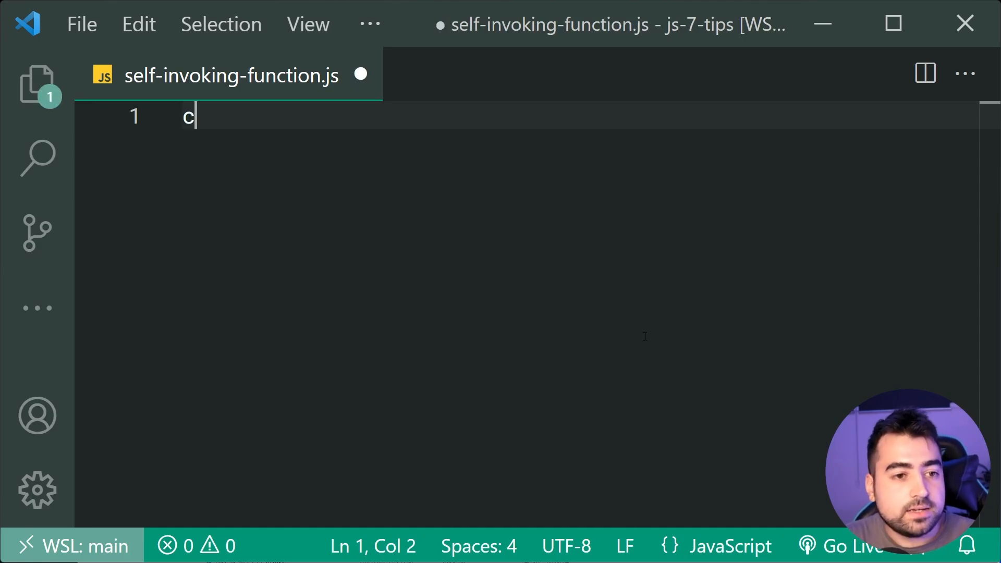
pyautogui.write('onst someCompl')
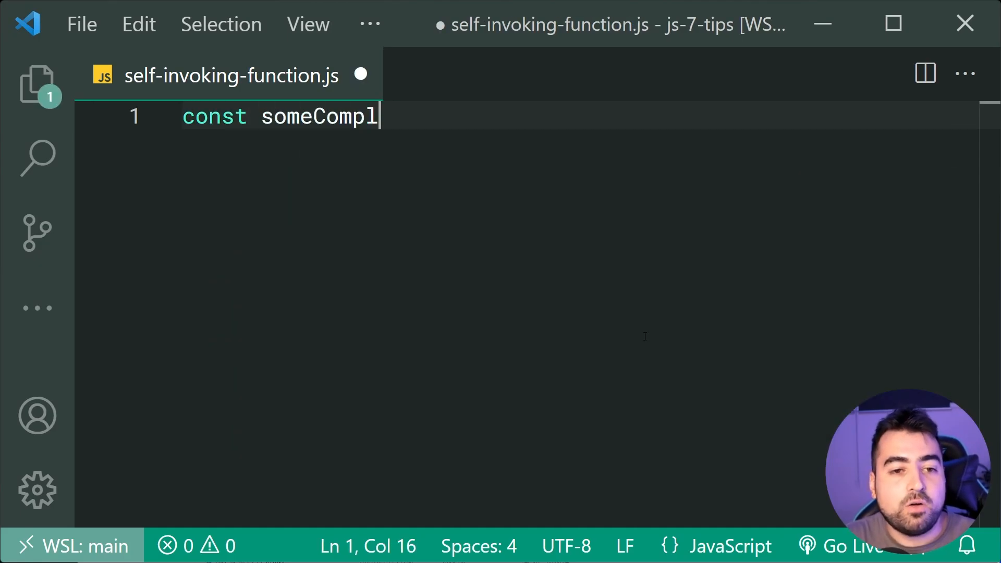
pyautogui.write('exValue')
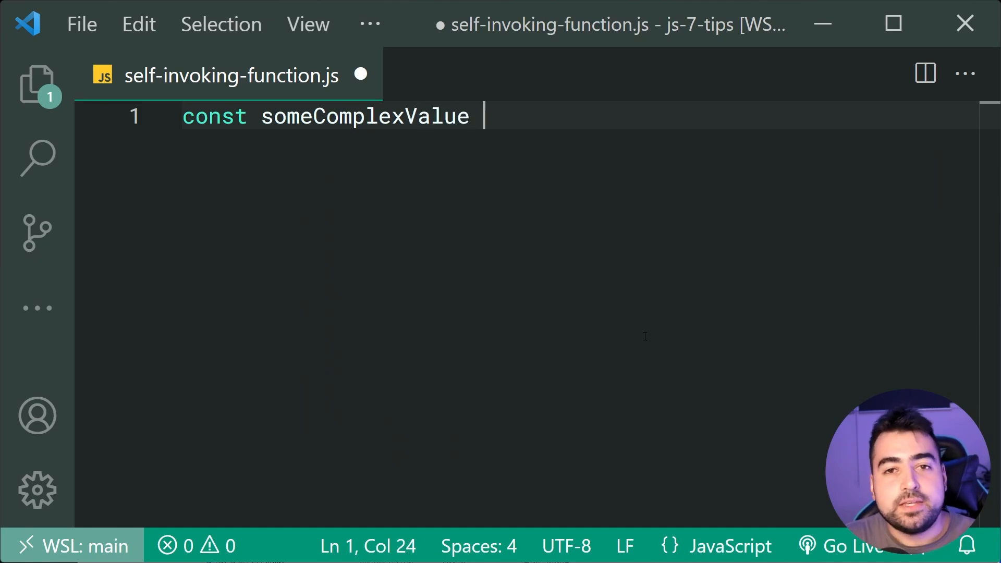
pyautogui.write('=')
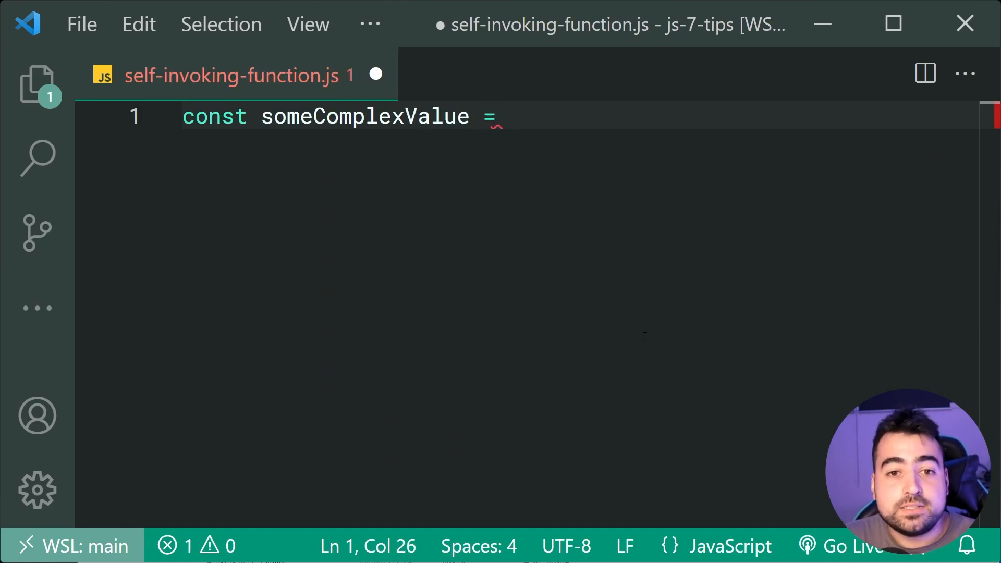
pyautogui.write('();')
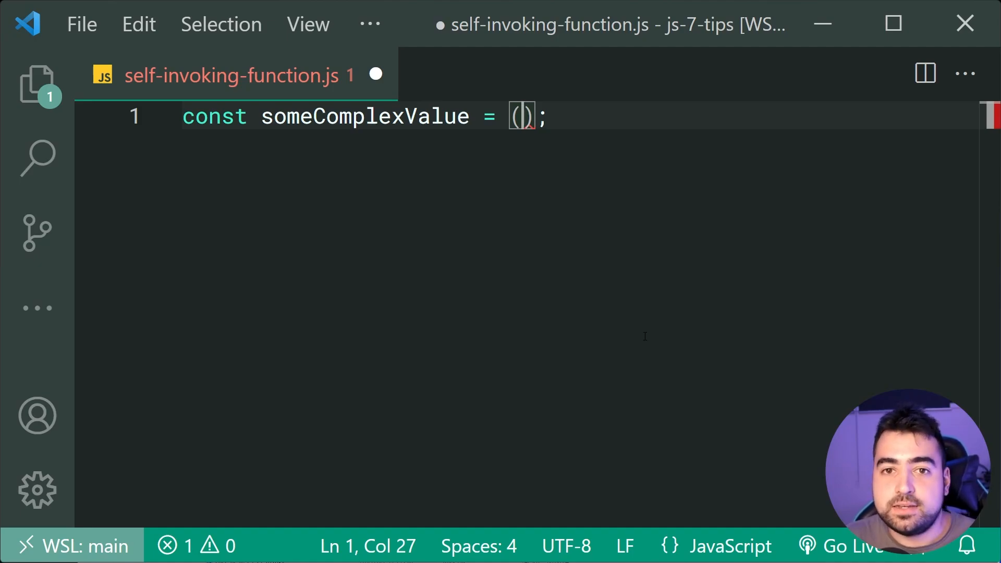
pyautogui.write('() =>')
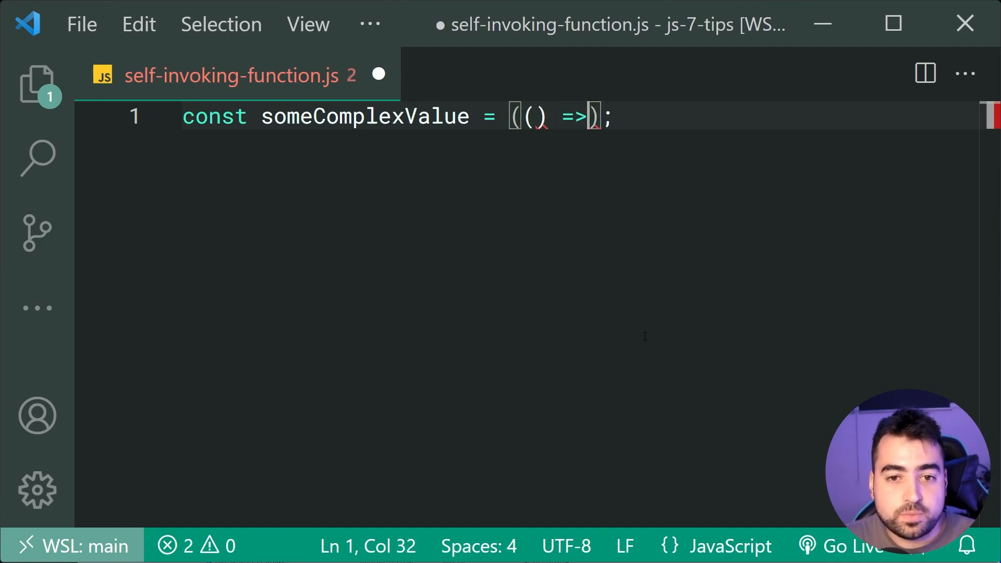
pyautogui.write('{')
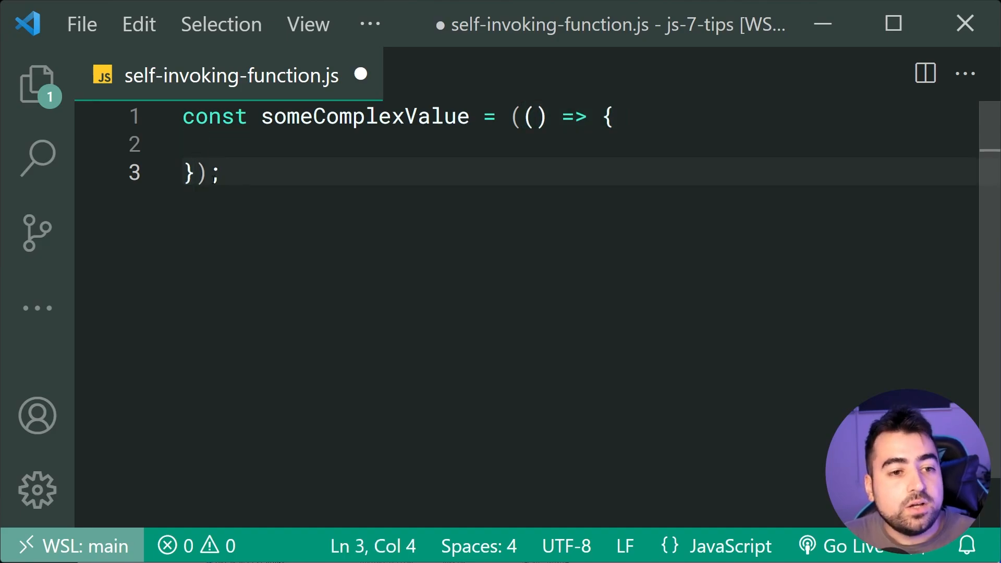
pyautogui.write('()')
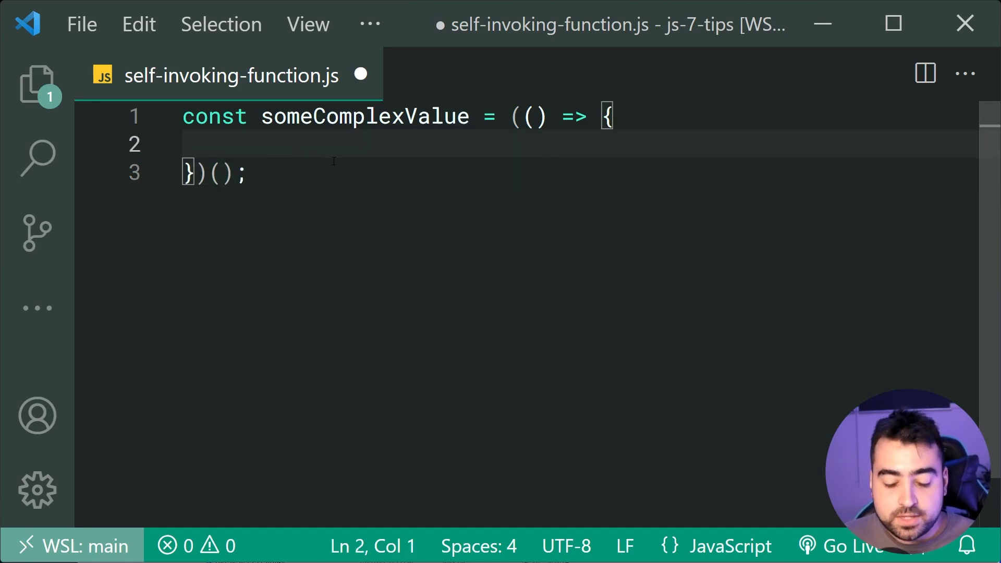
# - Fill the body with a = 10, b = 20, return a * b or b / a, and add someComplexValue; // 2
pyautogui.press('Tab')
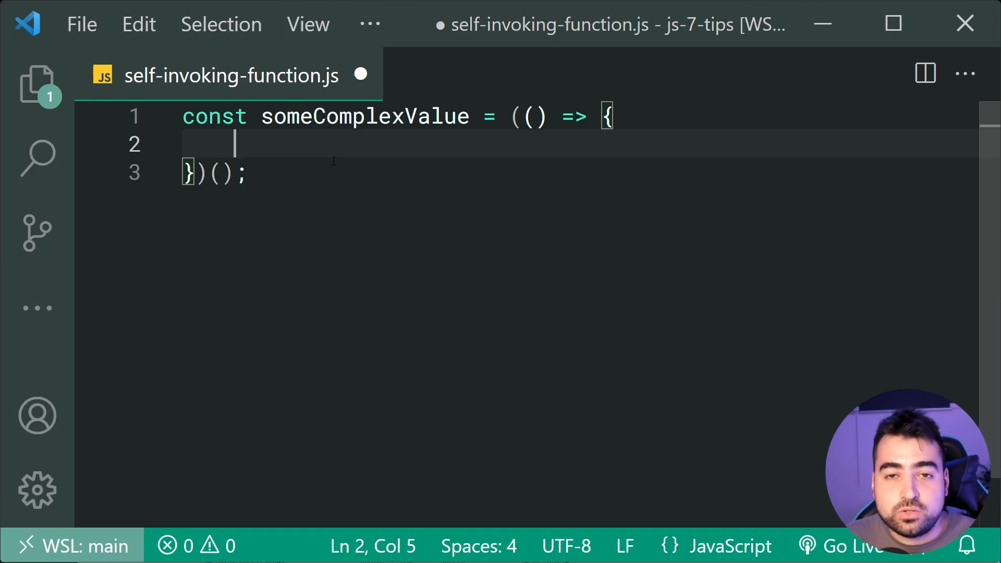
pyautogui.doubleClick(364, 116)
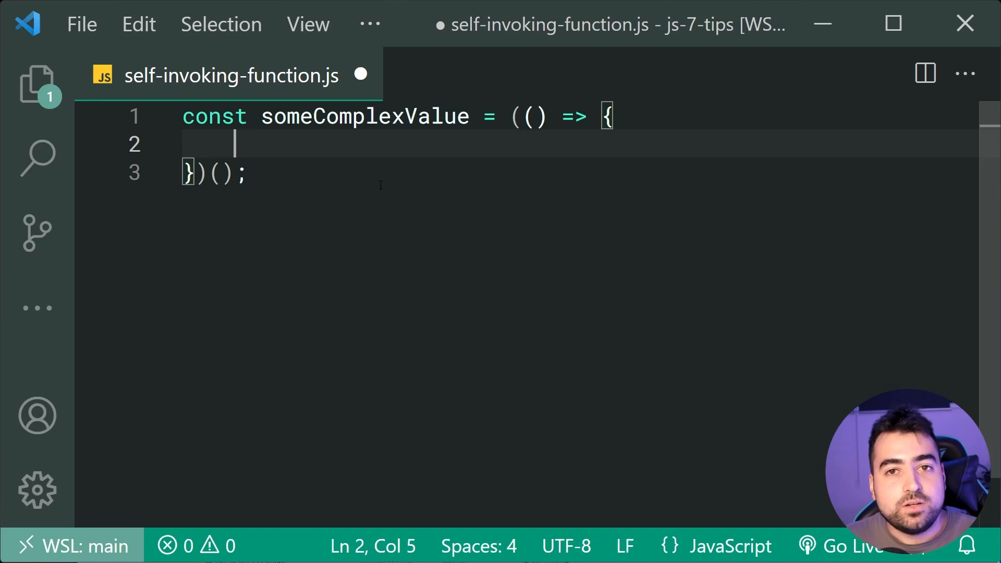
pyautogui.write('con')
pyautogui.write('re')
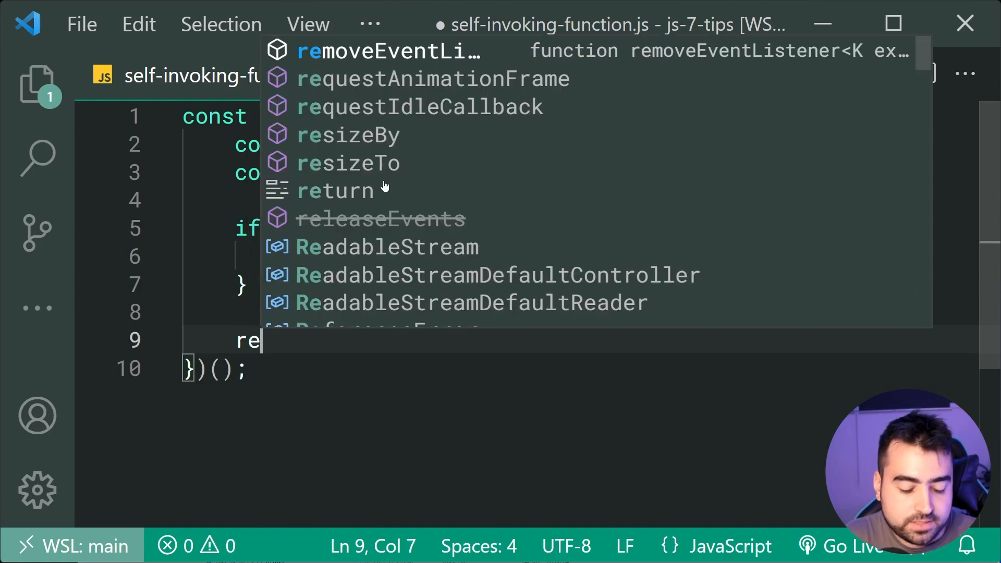
pyautogui.write('turn b / 1;')
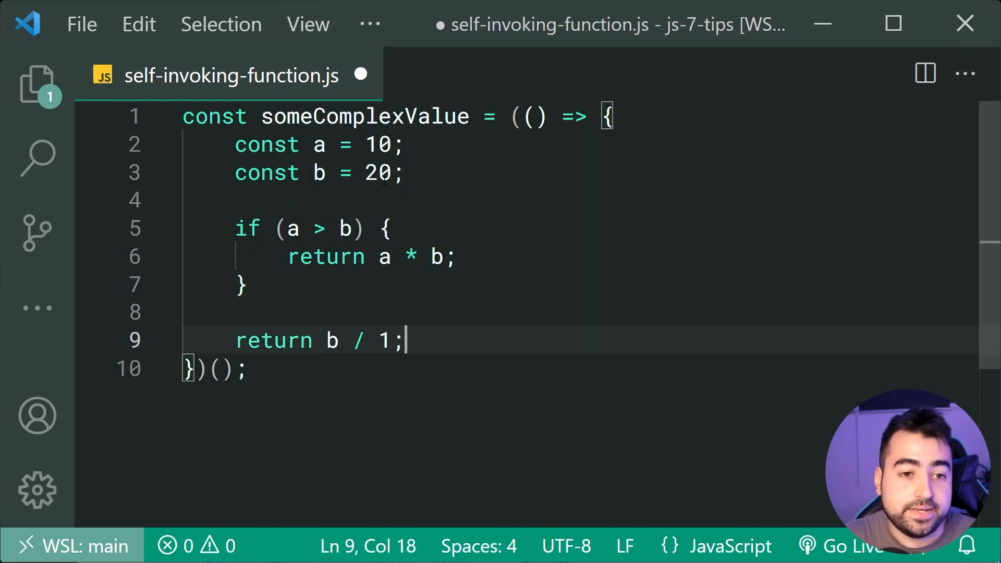
pyautogui.write('a')
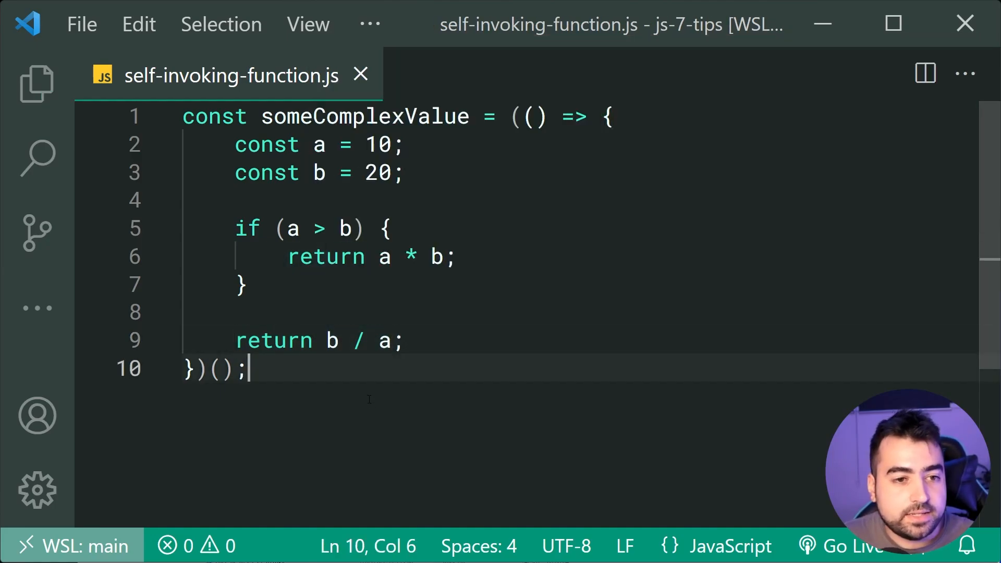
pyautogui.write('someCp')
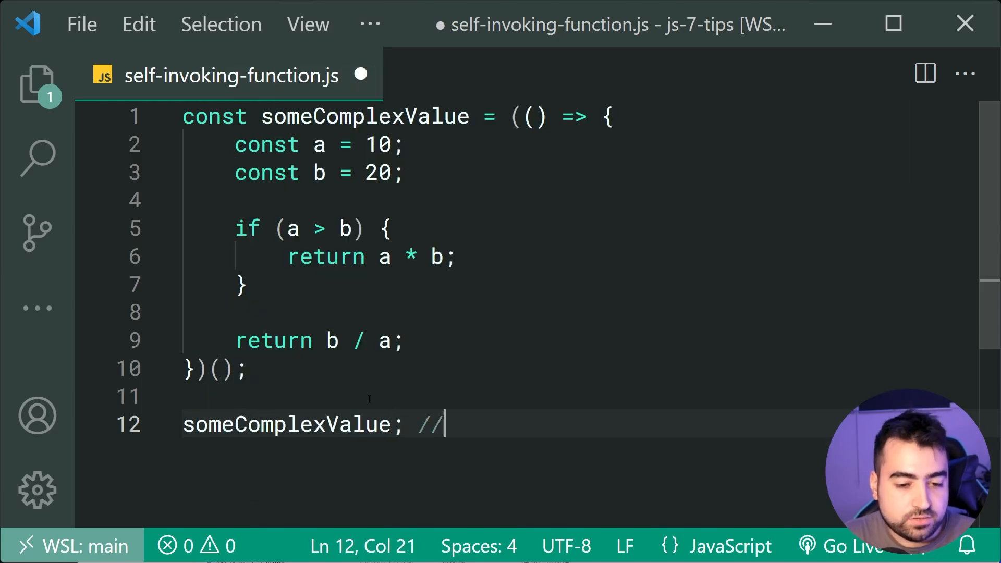
pyautogui.write('2')
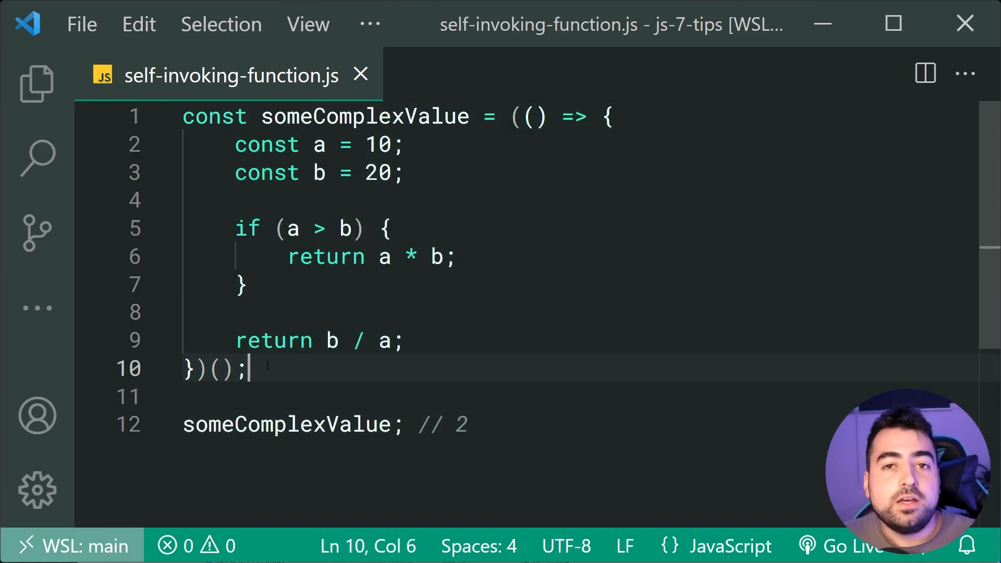
pyautogui.doubleClick(364, 116)
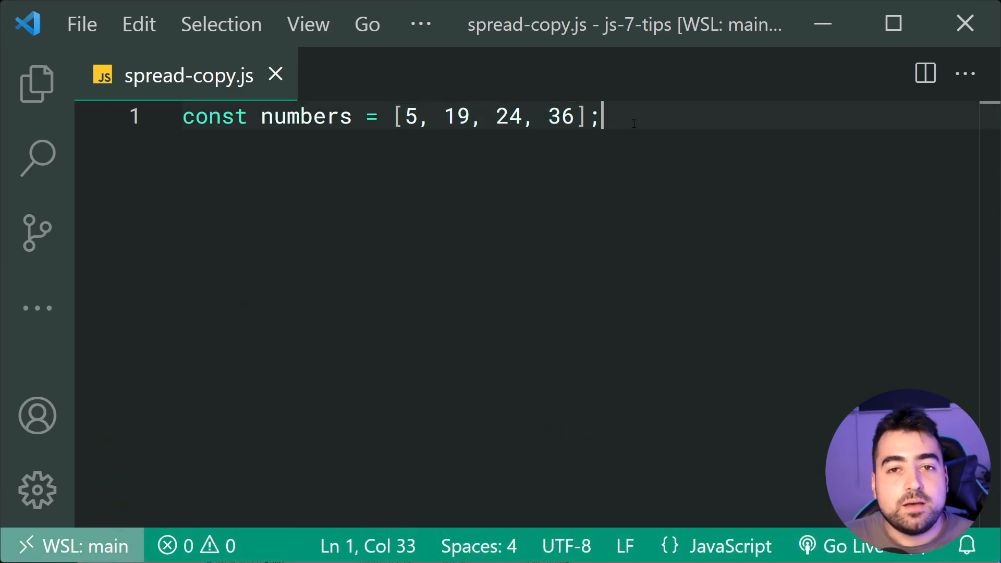
# - Declare const numbersCopy = [...numbers]; below the numbers array in spread-copy.js
pyautogui.write('cons')
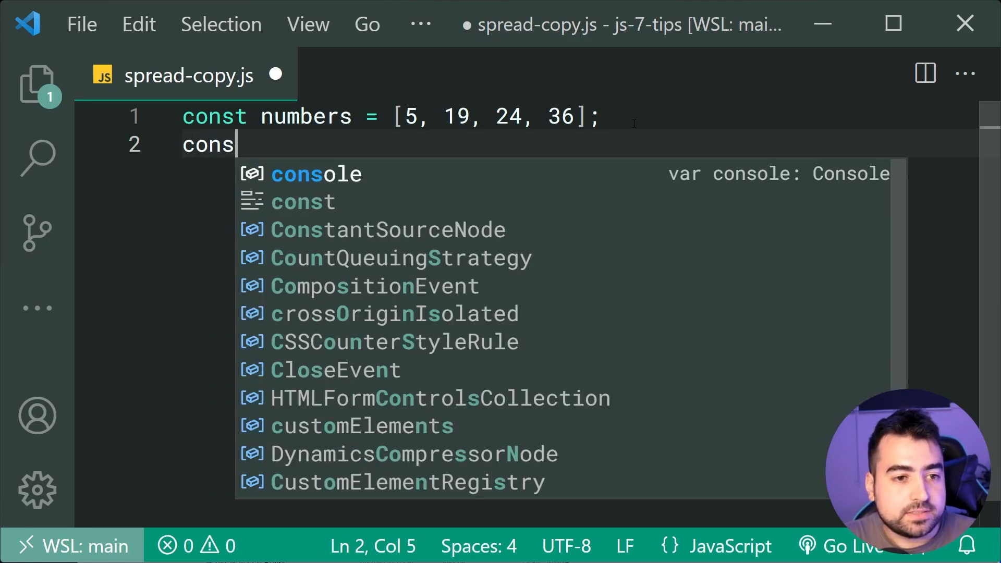
pyautogui.write('t numbersCopy')
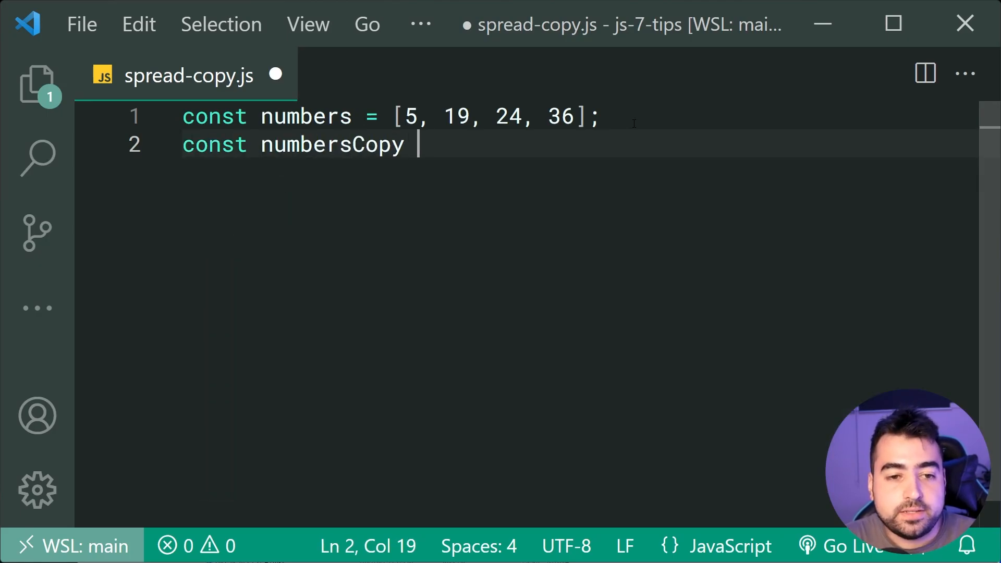
pyautogui.write('=')
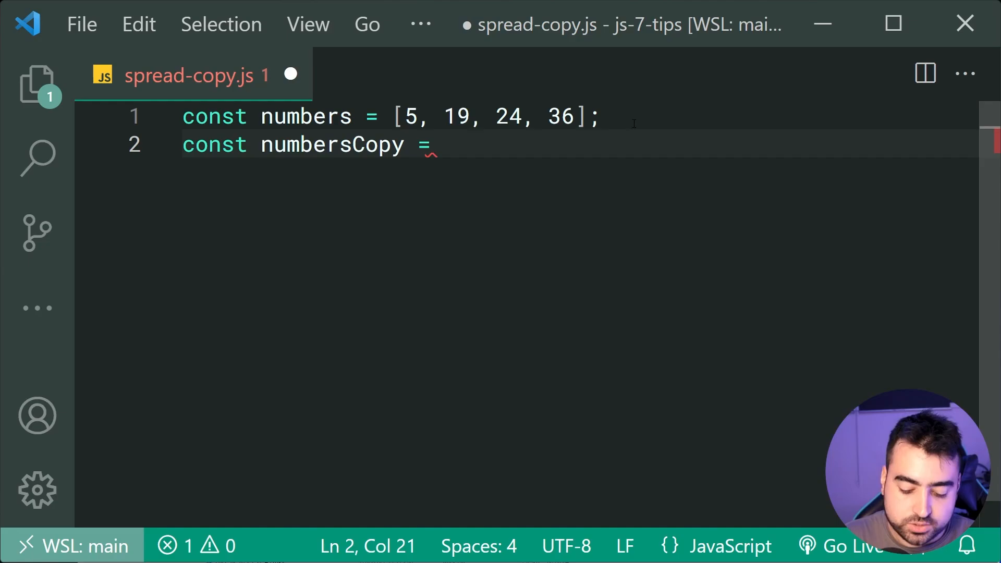
pyautogui.write('[];')
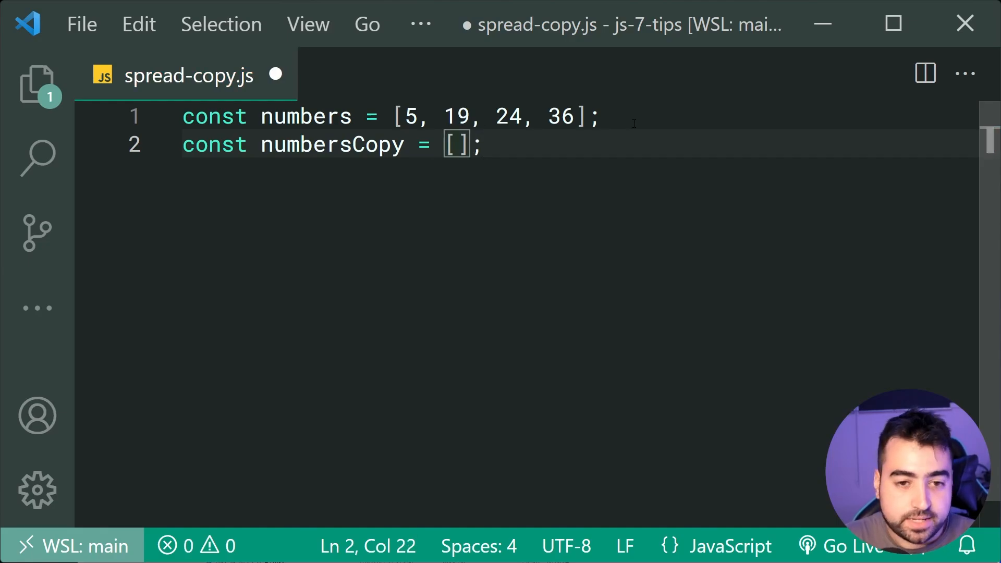
pyautogui.write('...numbers')
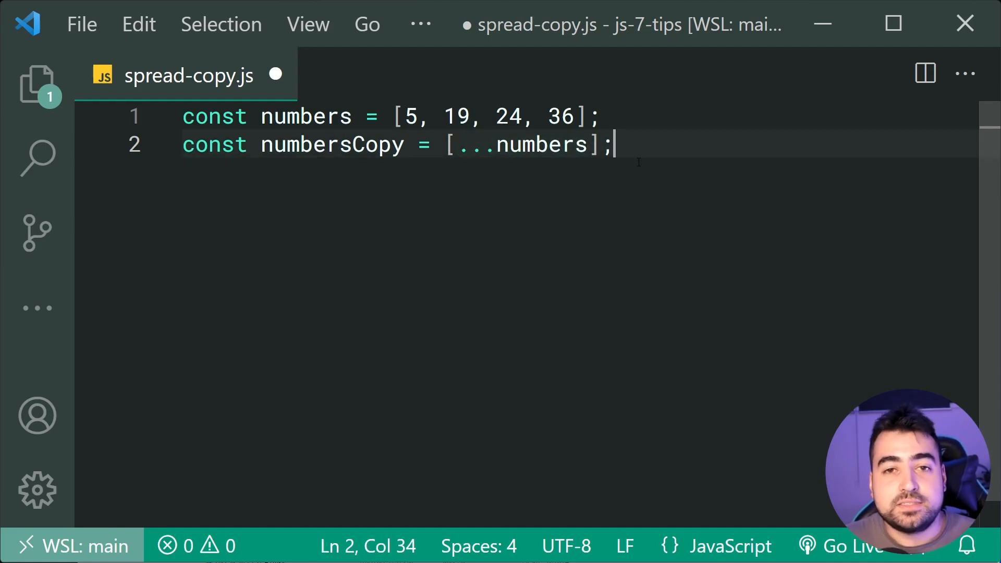
pyautogui.click(598, 116)
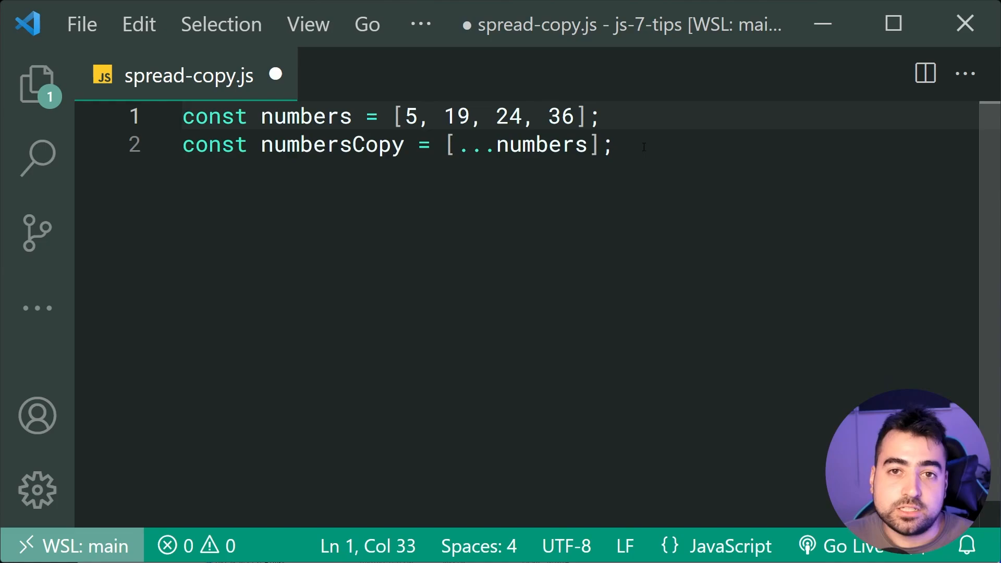
pyautogui.click(620, 145)
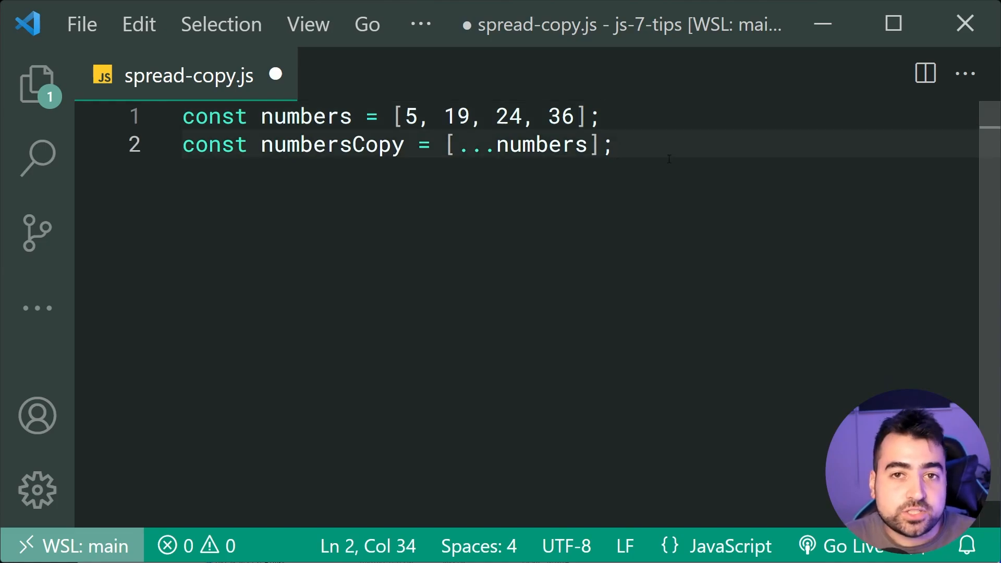
pyautogui.press('Enter')
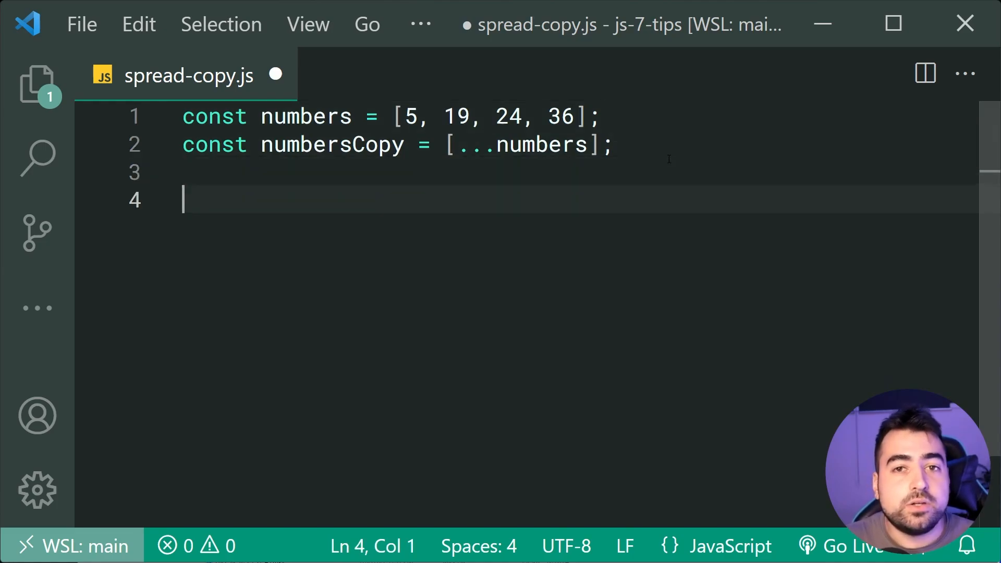
# - Add the comparison numbers == numbersCopy on line 4
pyautogui.doubleClick(456, 116)
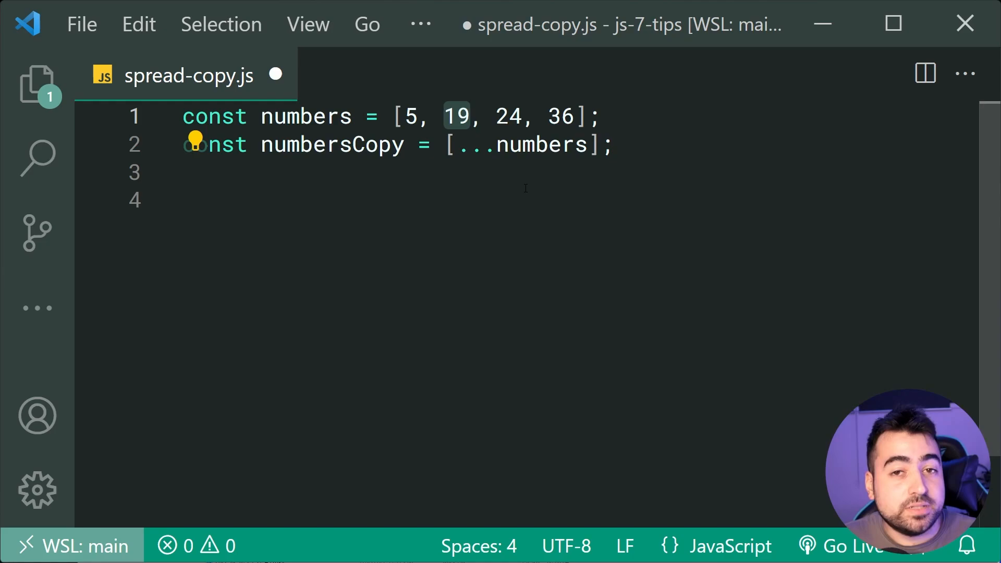
pyautogui.moveTo(529, 205)
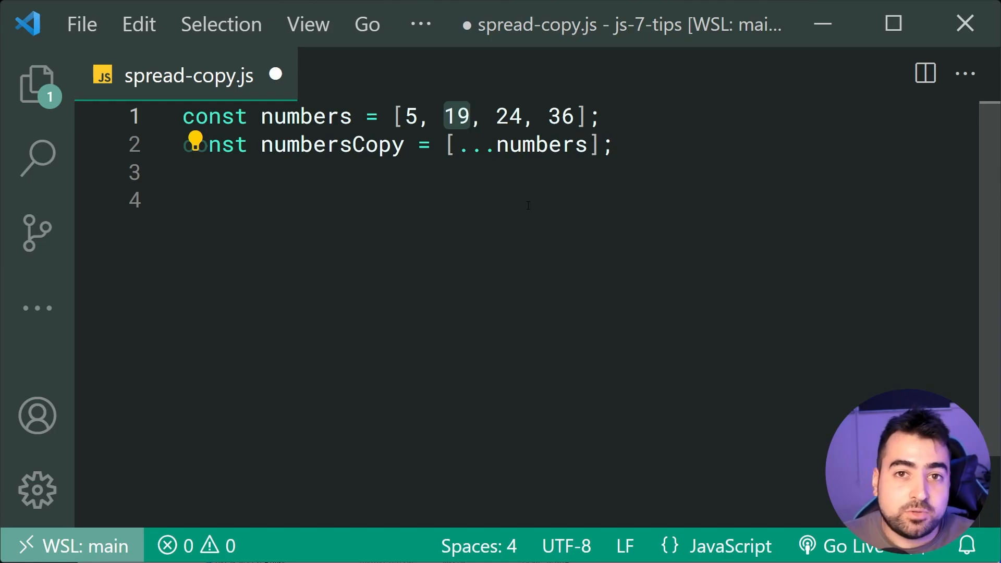
pyautogui.click(192, 199)
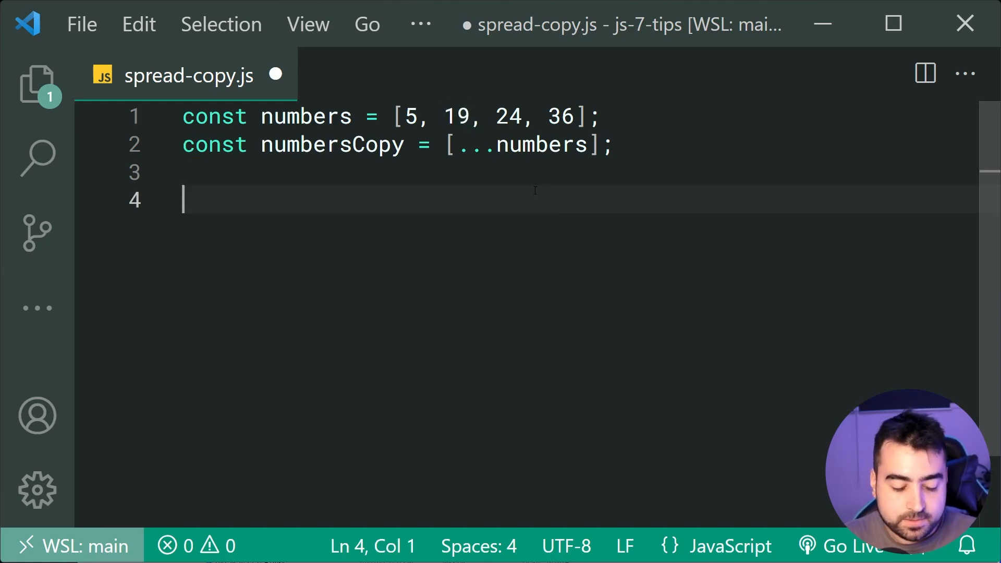
pyautogui.write('numbers =')
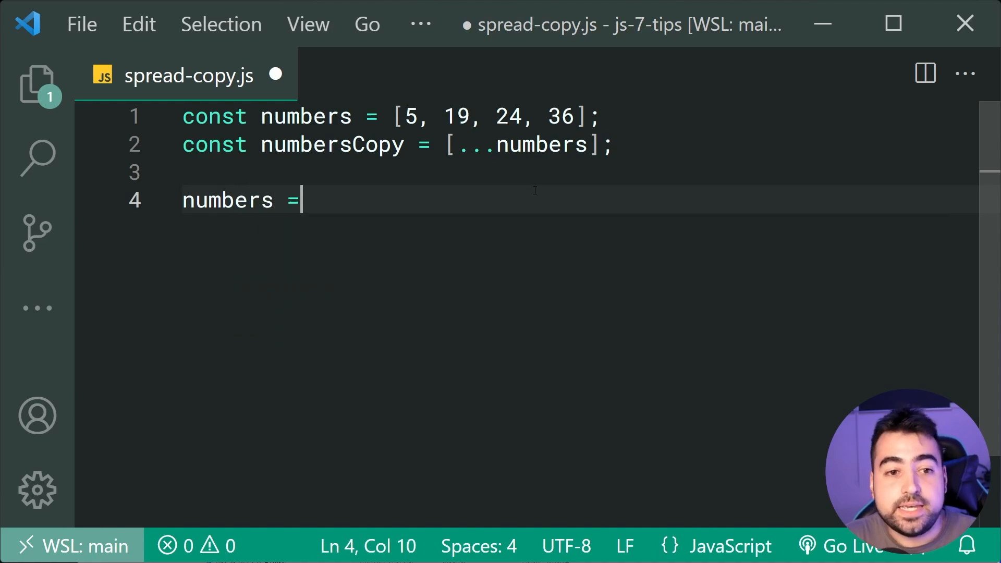
pyautogui.write('= numbersCopy; // false')
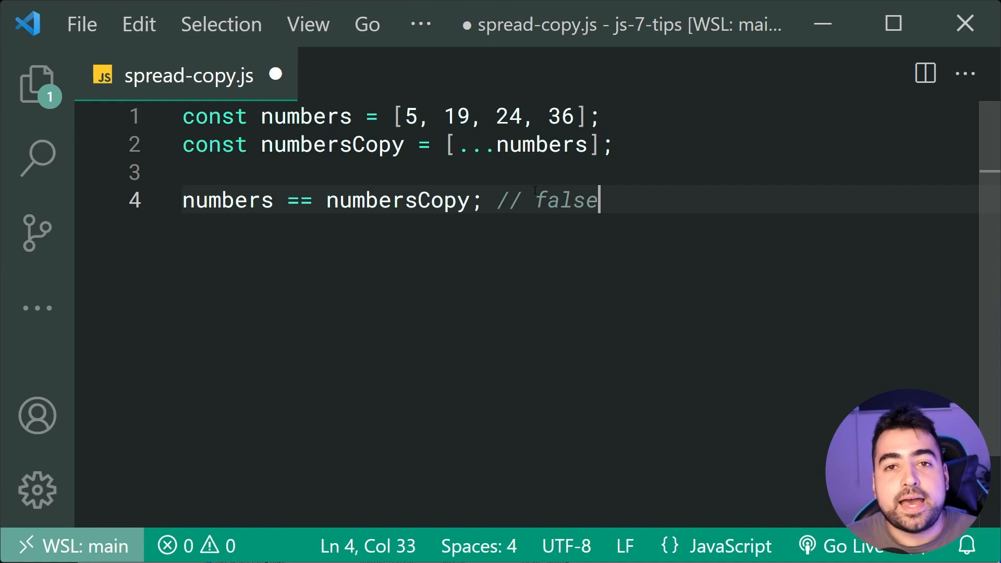
pyautogui.doubleClick(398, 200)
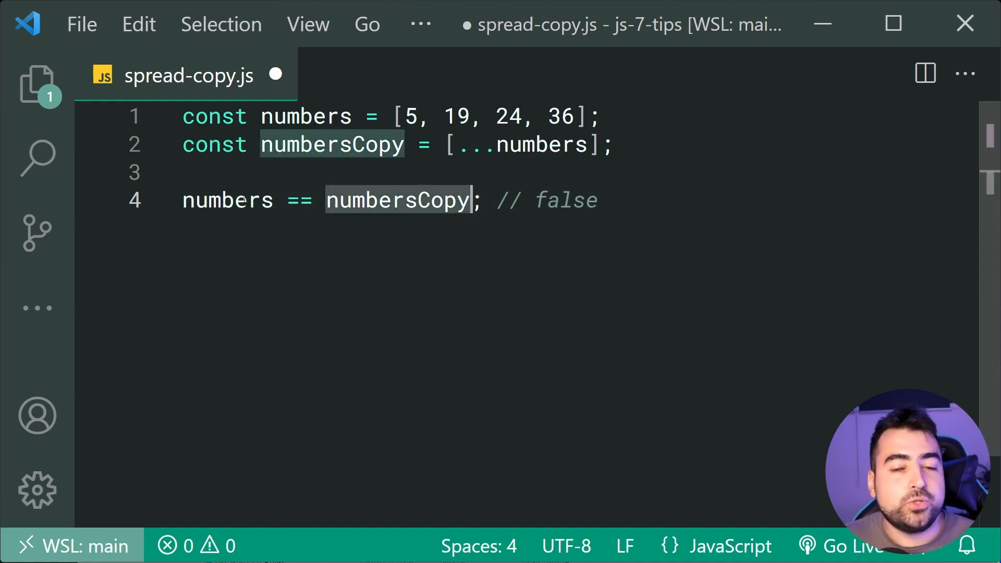